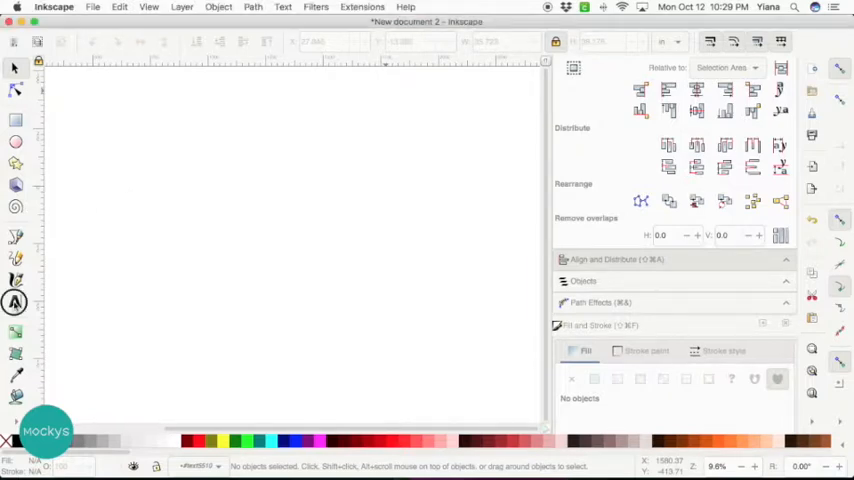
# Place a 30 pt text insertion point on the blank page with the Text tool.
pyautogui.click(15, 304)
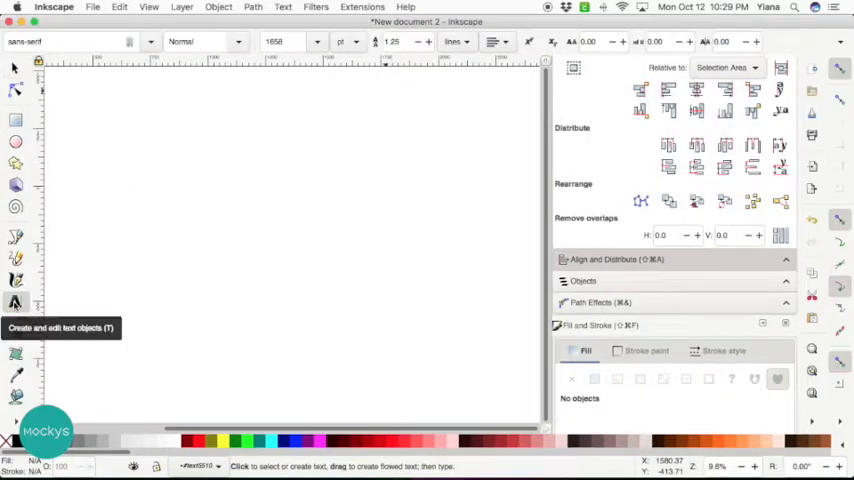
pyautogui.click(194, 181)
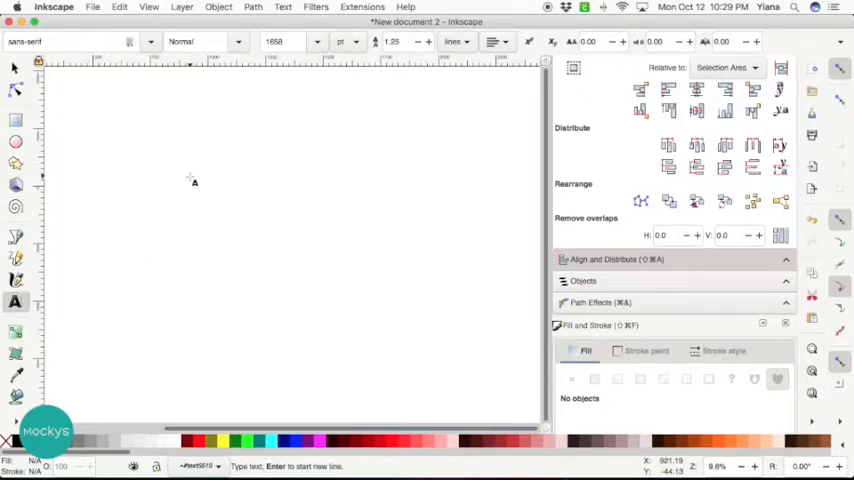
pyautogui.moveTo(243, 194)
pyautogui.write('30')
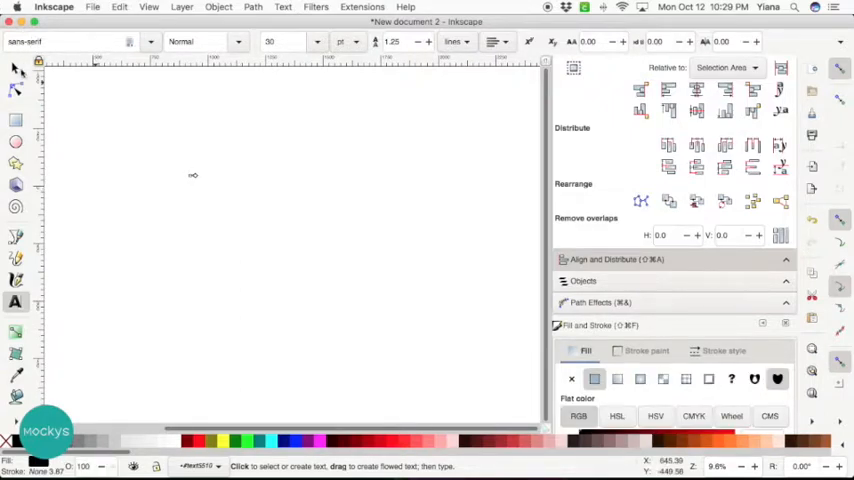
# Scale the tiny Love text up so it spans much of the page.
pyautogui.click(15, 68)
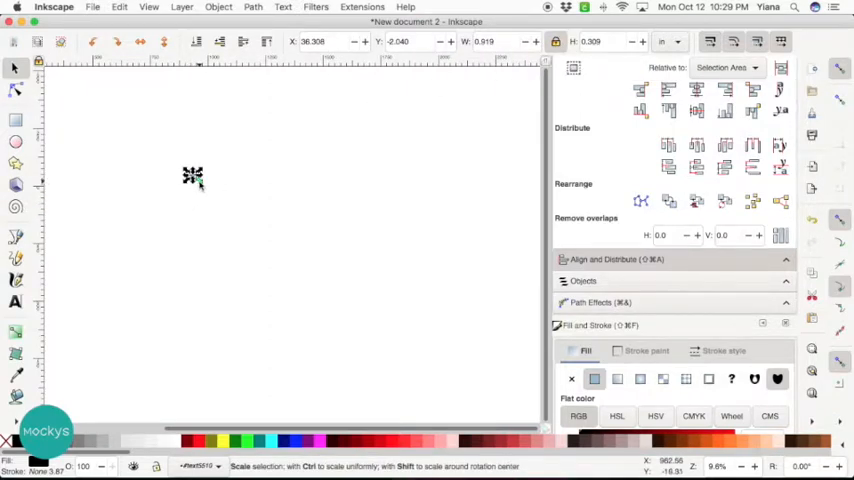
pyautogui.moveTo(200, 185); pyautogui.dragTo(328, 228)
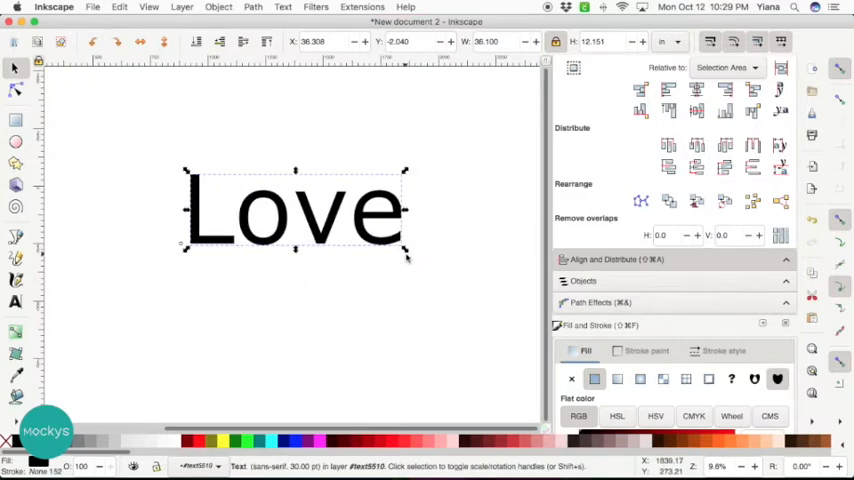
pyautogui.moveTo(230, 224)
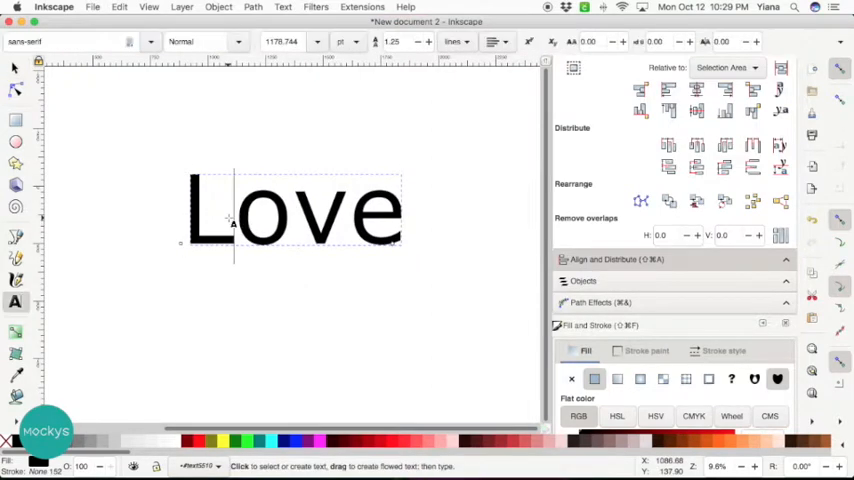
# Change the Love text's font family to a flowing script typeface.
pyautogui.click(228, 210)
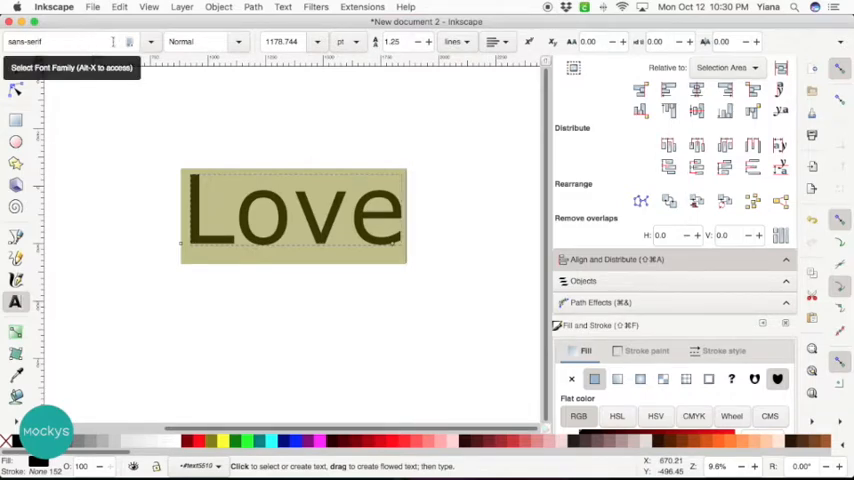
pyautogui.click(150, 41)
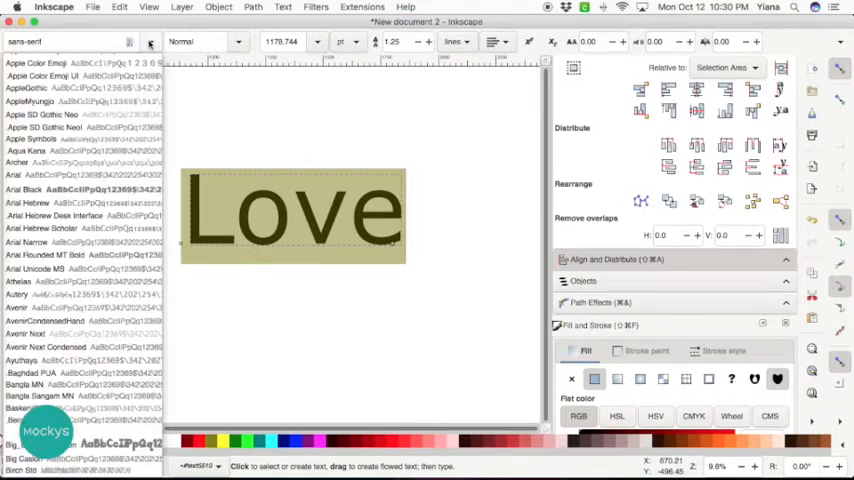
pyautogui.moveTo(150, 45)
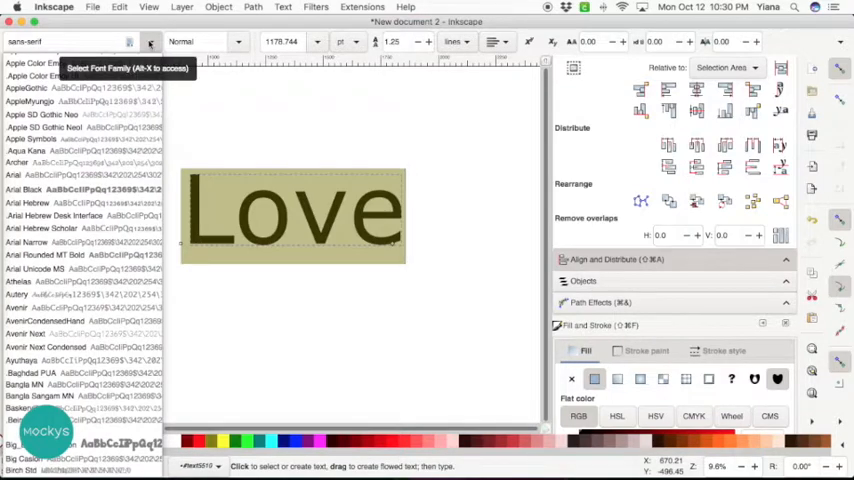
pyautogui.click(60, 138)
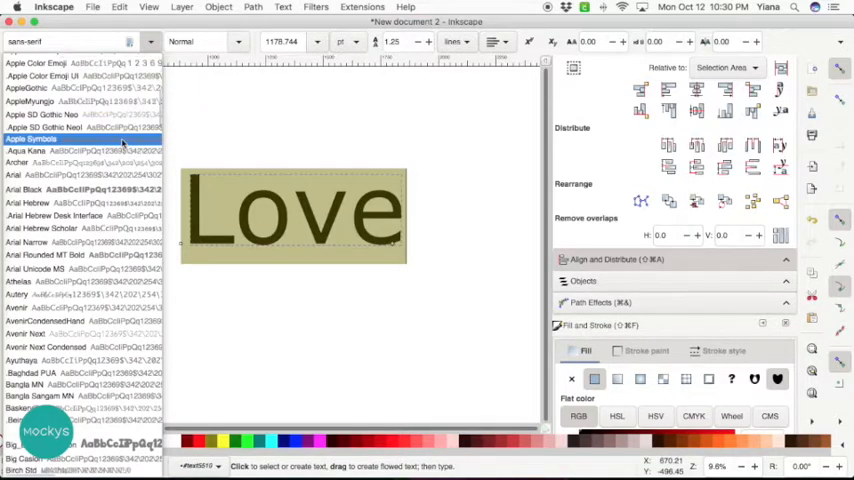
pyautogui.scroll(-3)
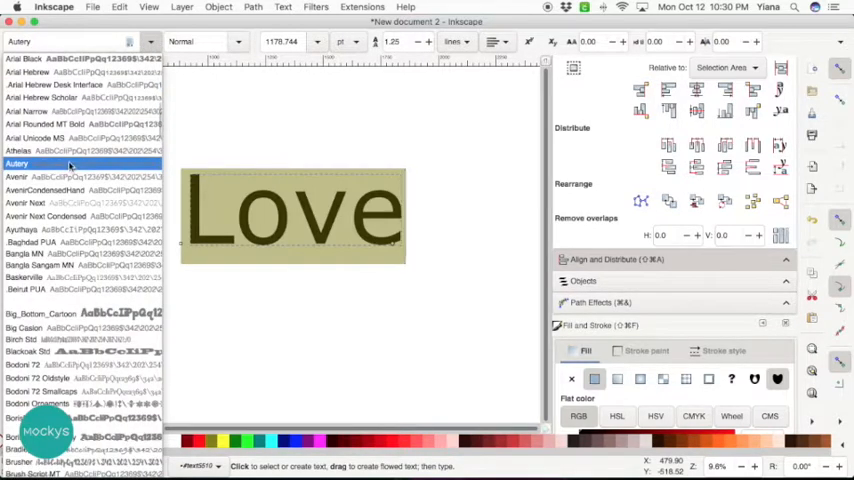
pyautogui.click(70, 150)
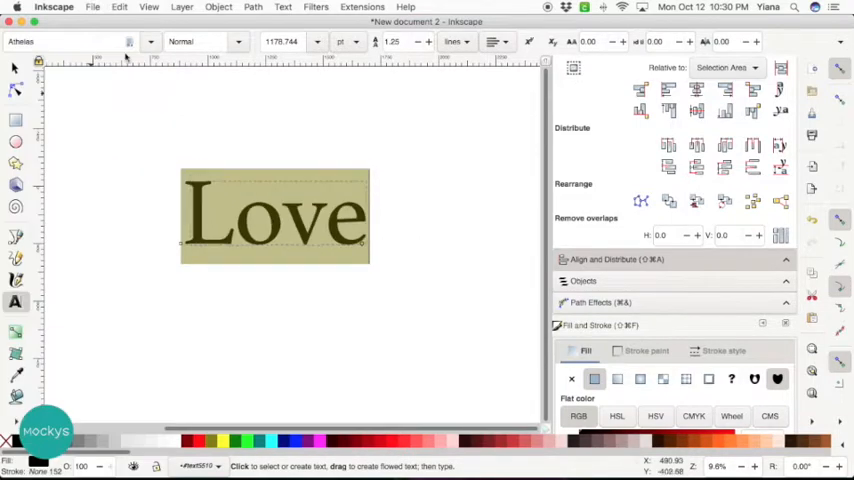
pyautogui.click(152, 41)
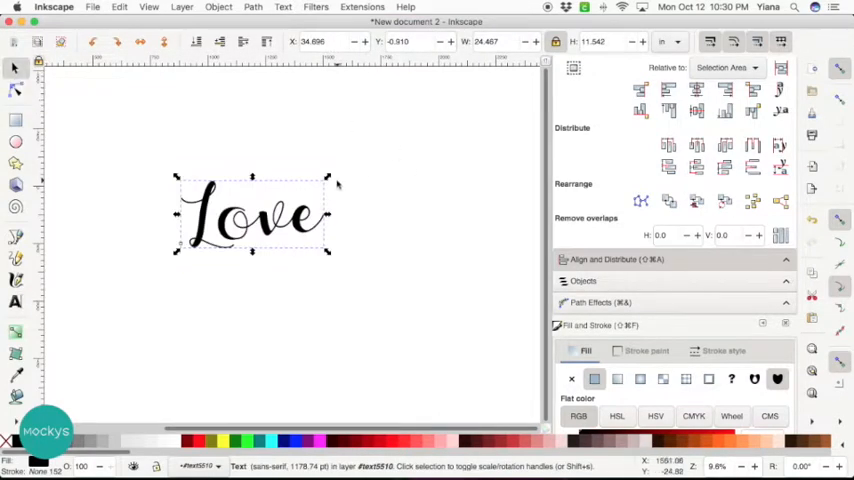
# Enlarge the script Love further and convert it into a group of letter paths.
pyautogui.moveTo(330, 178); pyautogui.dragTo(438, 120)
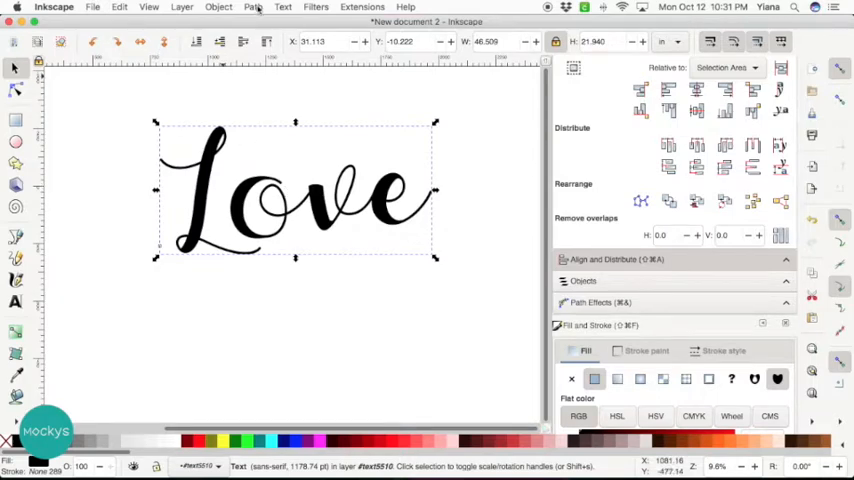
pyautogui.click(253, 7)
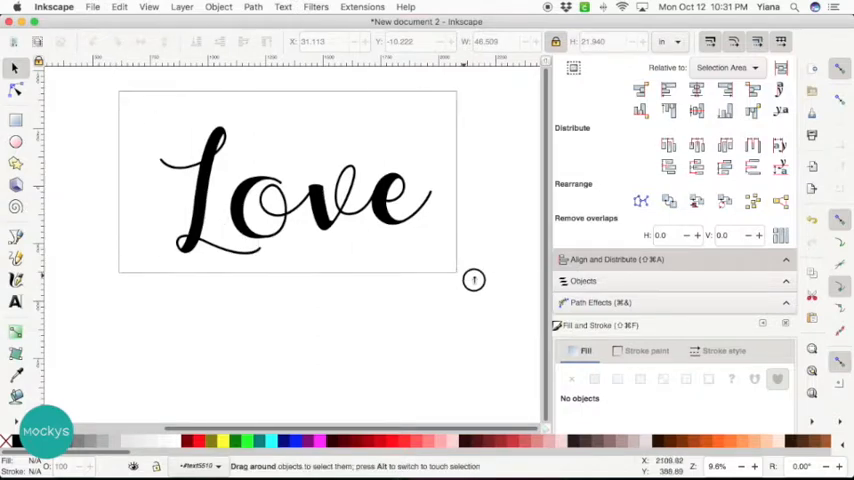
pyautogui.click(295, 190)
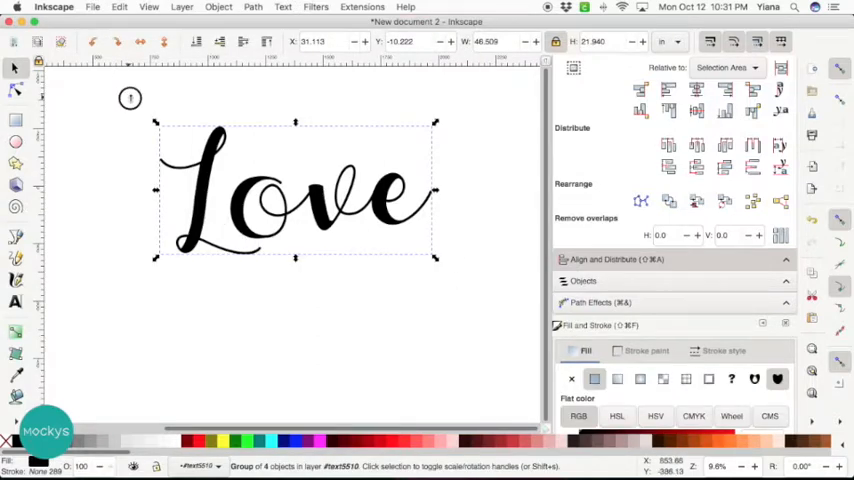
pyautogui.click(270, 291)
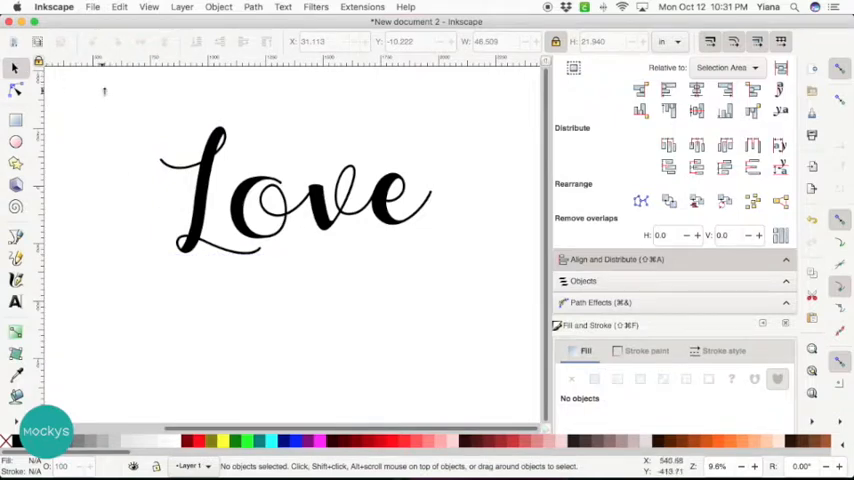
pyautogui.click(300, 190)
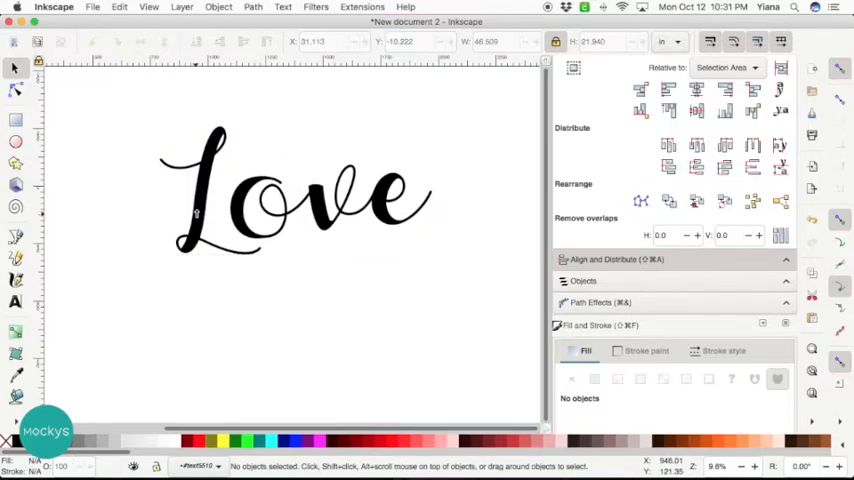
# Ungroup the Love lettering into four separate letter paths, leaving nothing selected.
pyautogui.click(15, 89)
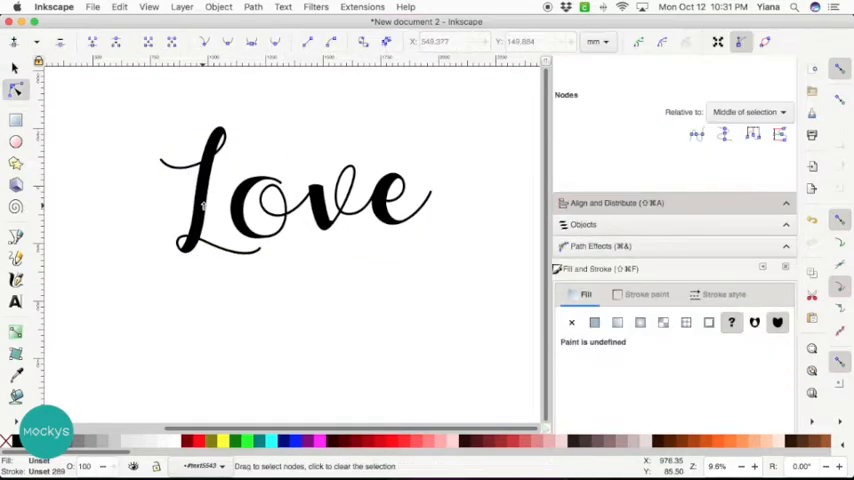
pyautogui.click(270, 200)
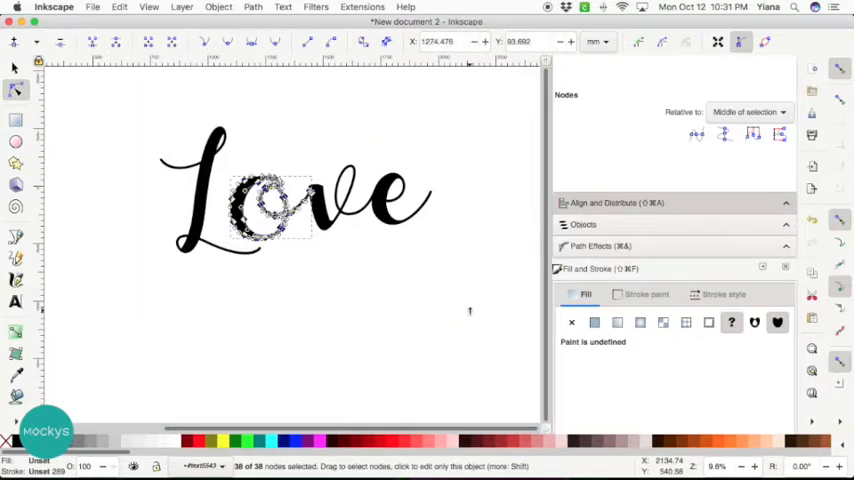
pyautogui.click(15, 67)
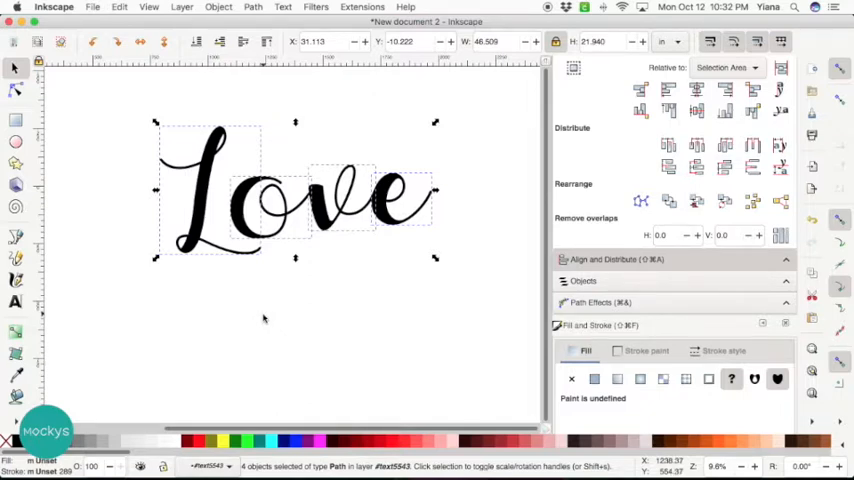
pyautogui.moveTo(222, 305)
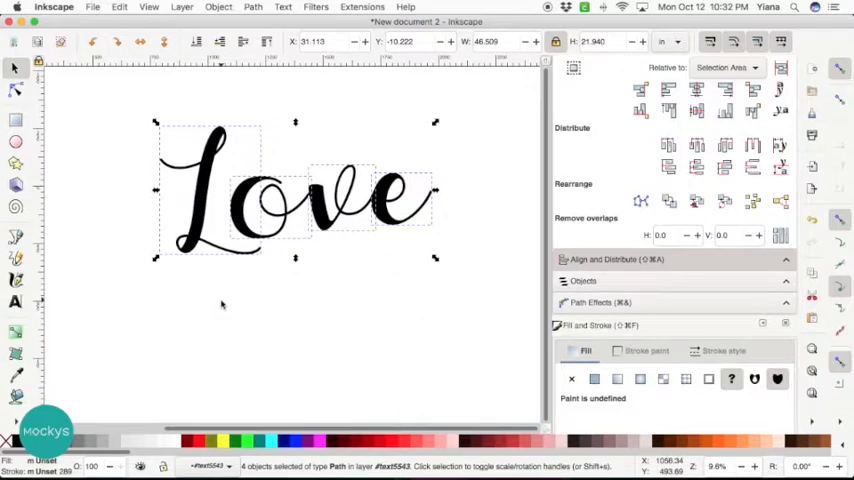
pyautogui.click(220, 305)
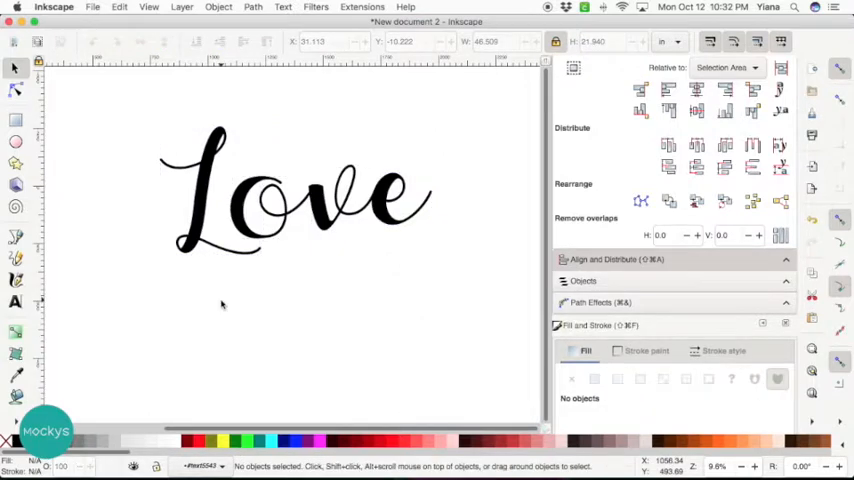
pyautogui.moveTo(430, 227)
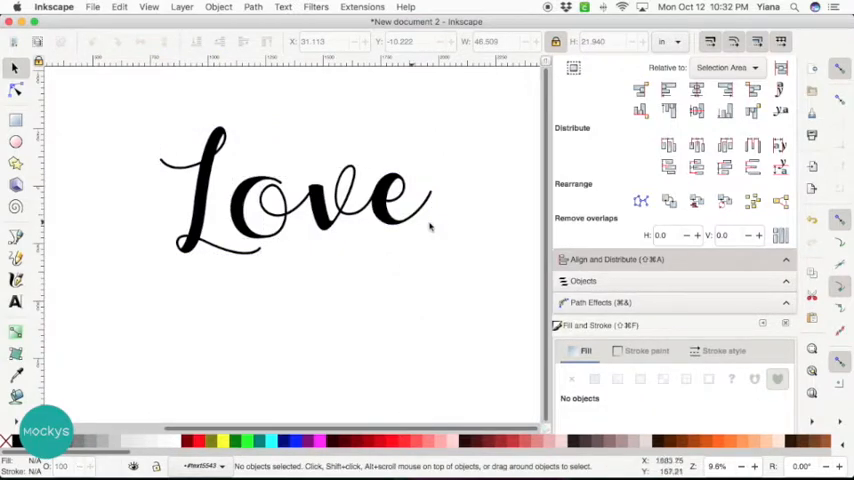
pyautogui.moveTo(205, 255)
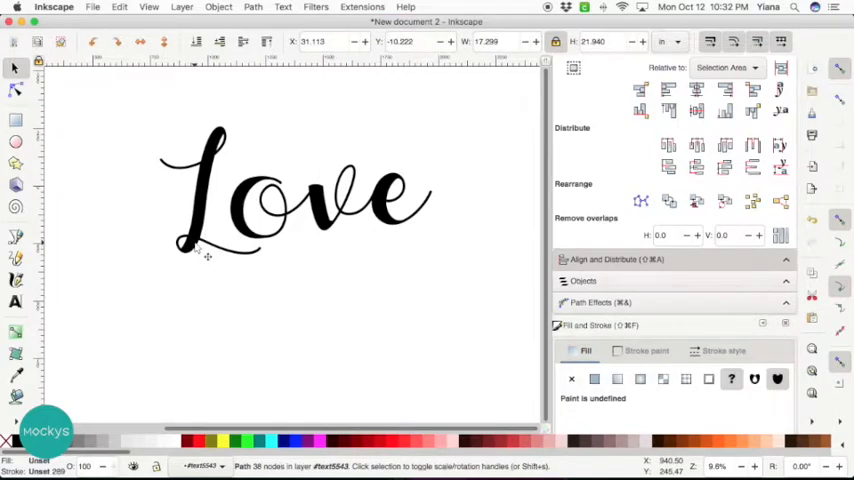
# Union all four Love letters into one path and view its nodes.
pyautogui.moveTo(200, 245); pyautogui.dragTo(203, 248)
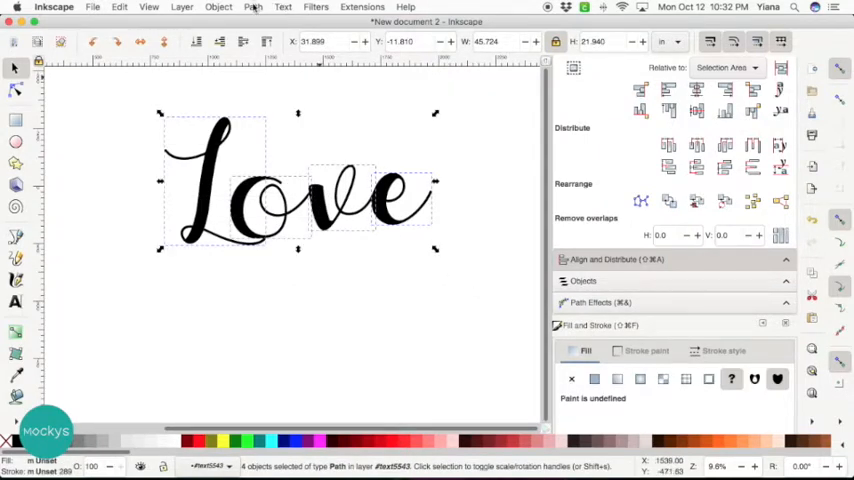
pyautogui.click(252, 7)
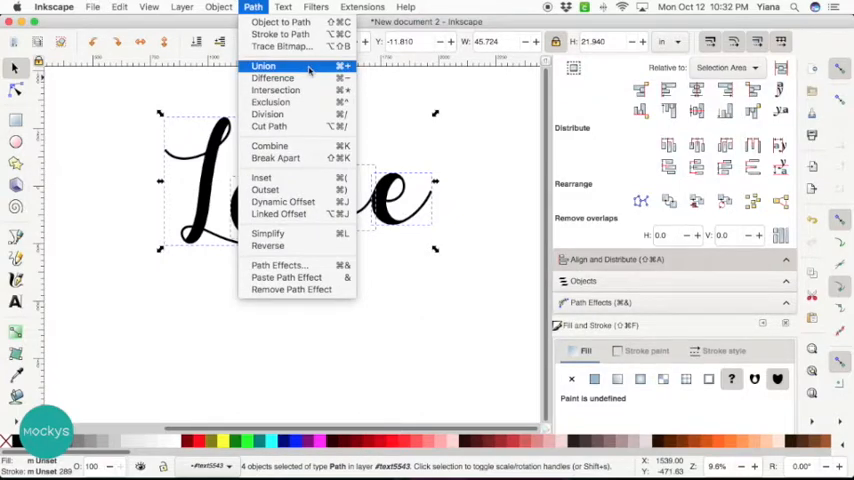
pyautogui.click(263, 66)
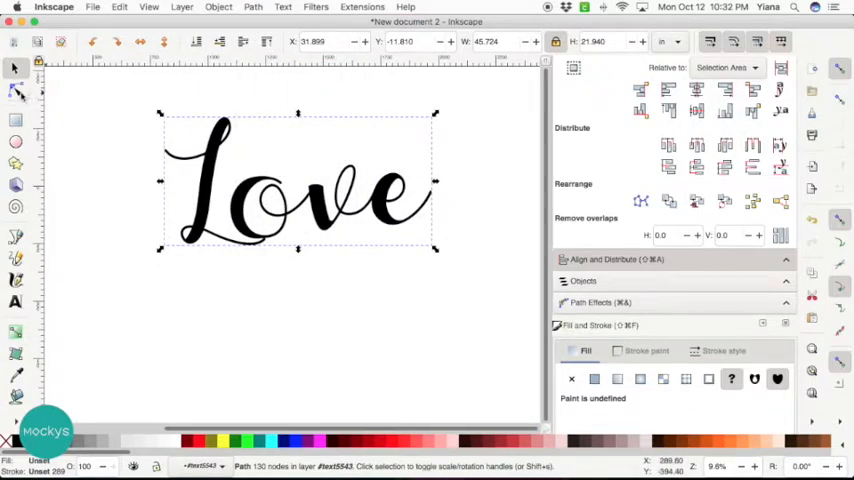
pyautogui.click(15, 91)
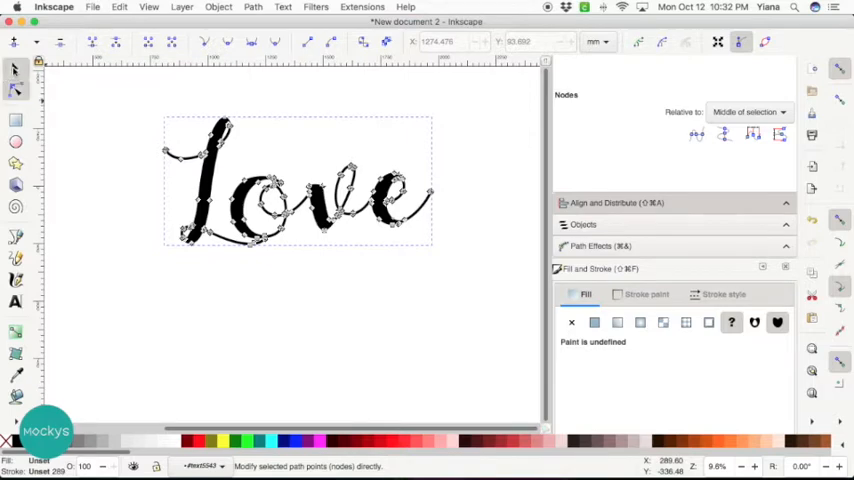
# Apply Path > Linked Offset to the merged Love lettering.
pyautogui.click(15, 68)
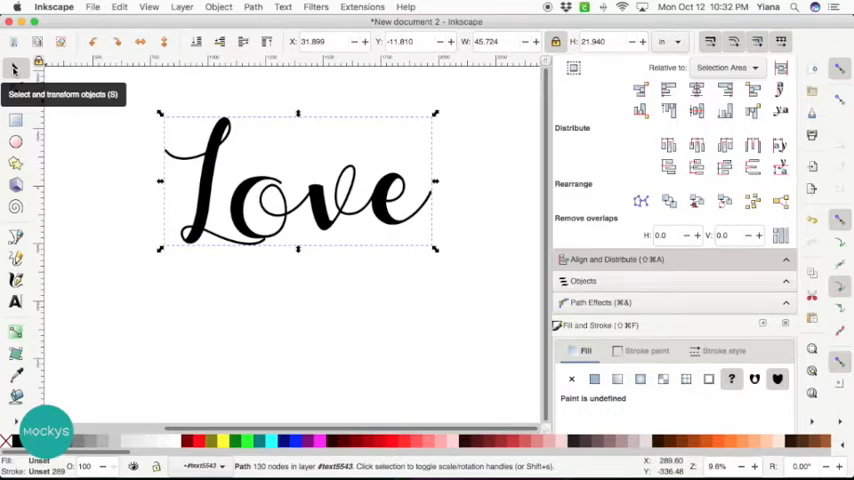
pyautogui.click(253, 7)
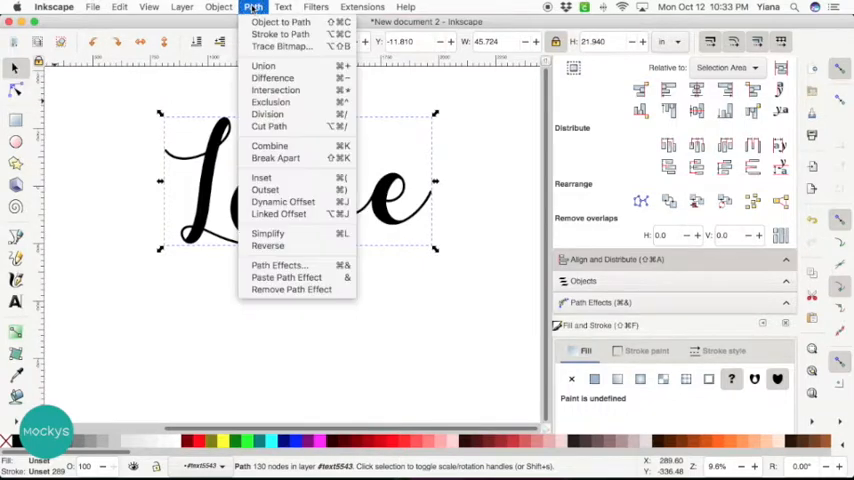
pyautogui.moveTo(295, 145)
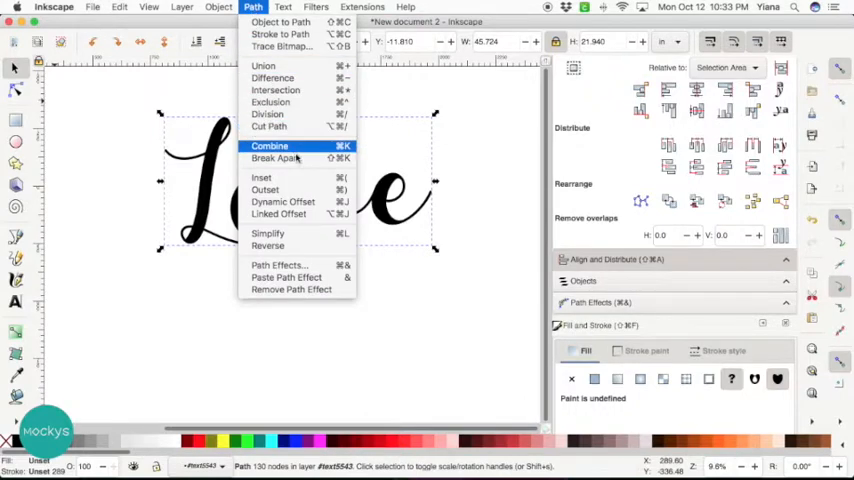
pyautogui.click(269, 146)
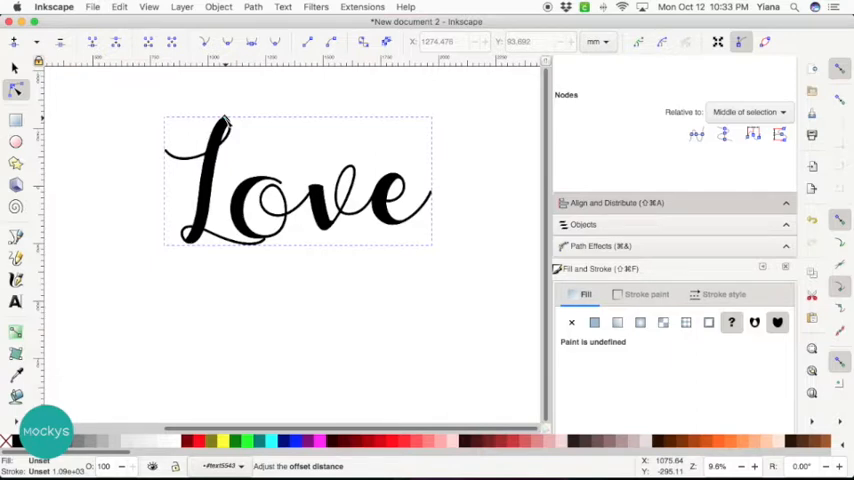
pyautogui.moveTo(224, 120)
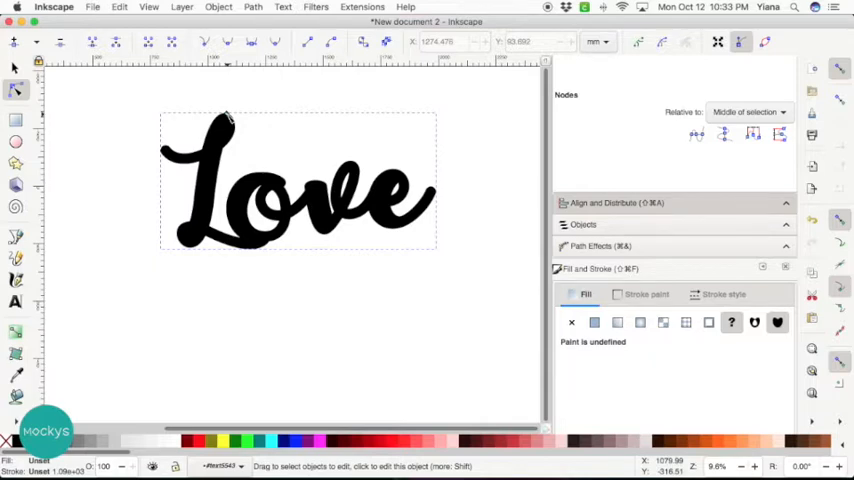
pyautogui.moveTo(193, 153)
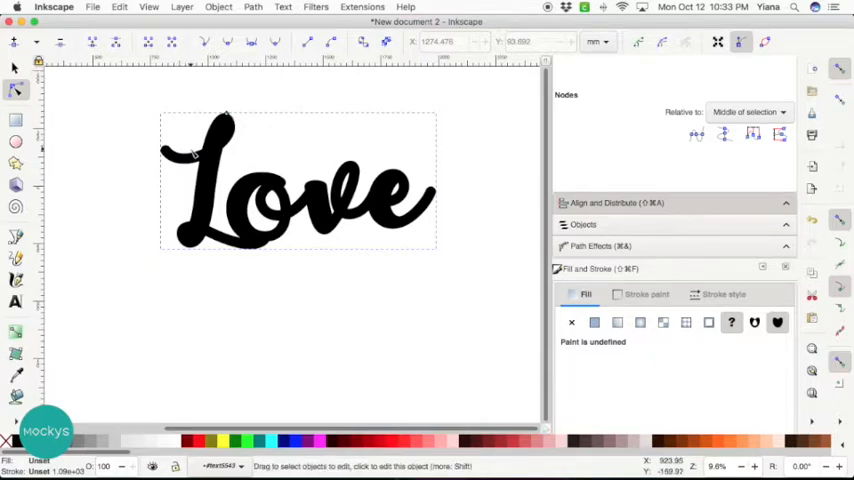
pyautogui.moveTo(15, 68)
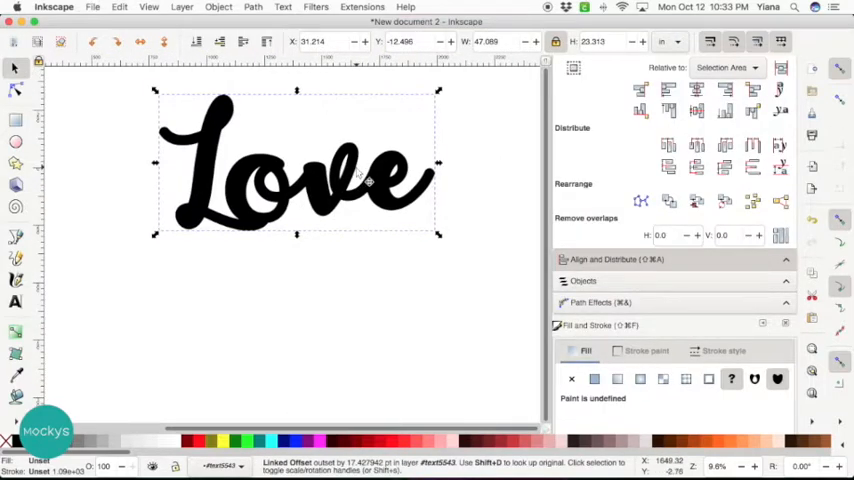
# Move the thickened linked-offset Love down beneath the thin script.
pyautogui.moveTo(295, 165); pyautogui.dragTo(290, 300)
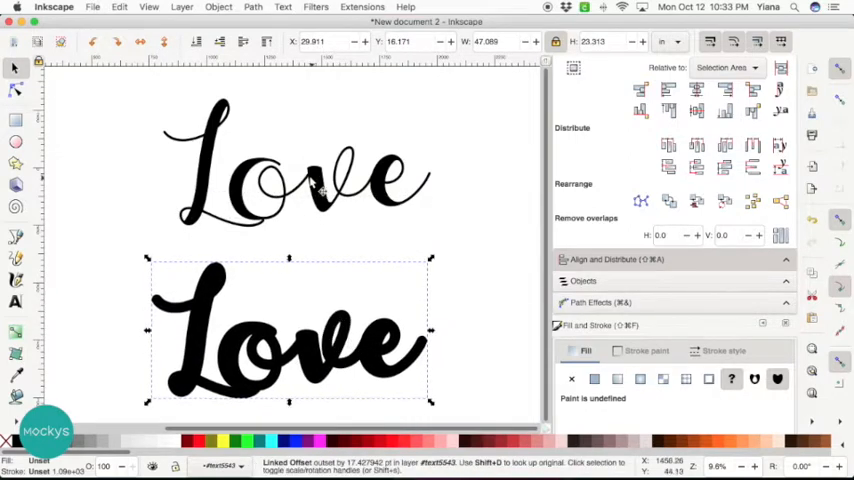
pyautogui.moveTo(220, 225)
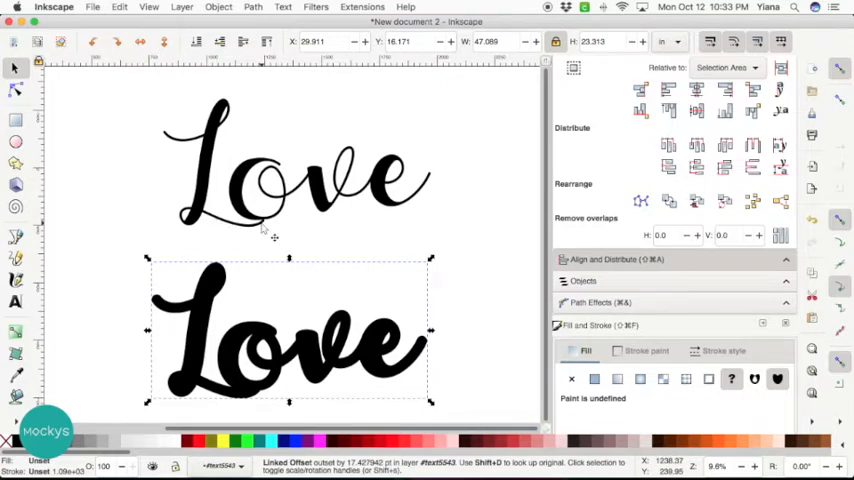
pyautogui.moveTo(252, 402)
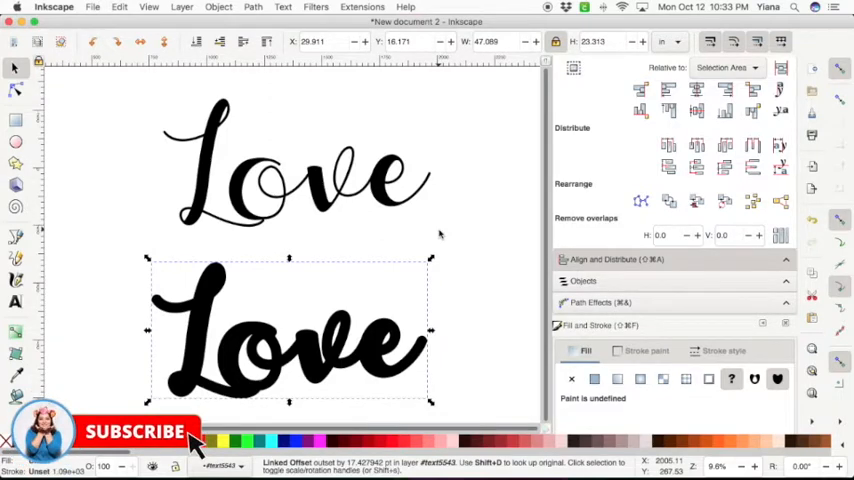
pyautogui.moveTo(146, 113)
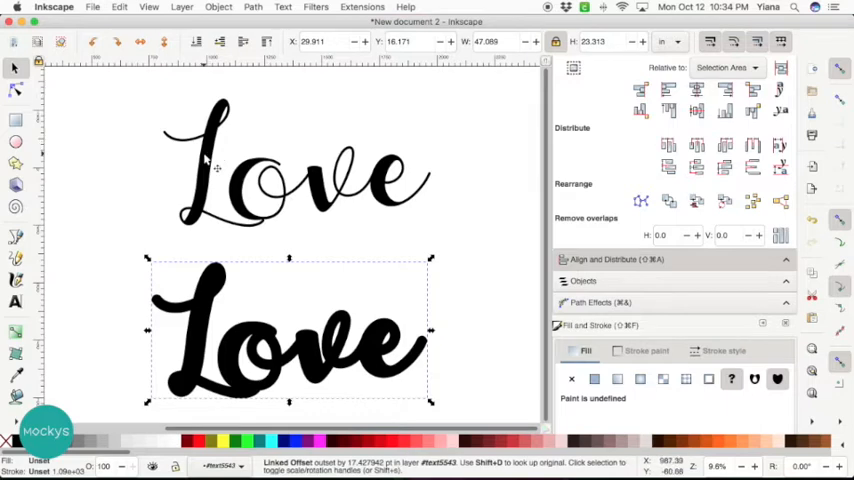
# Select the thin Love and select the Paint Bucket grow amount value for editing.
pyautogui.click(295, 165)
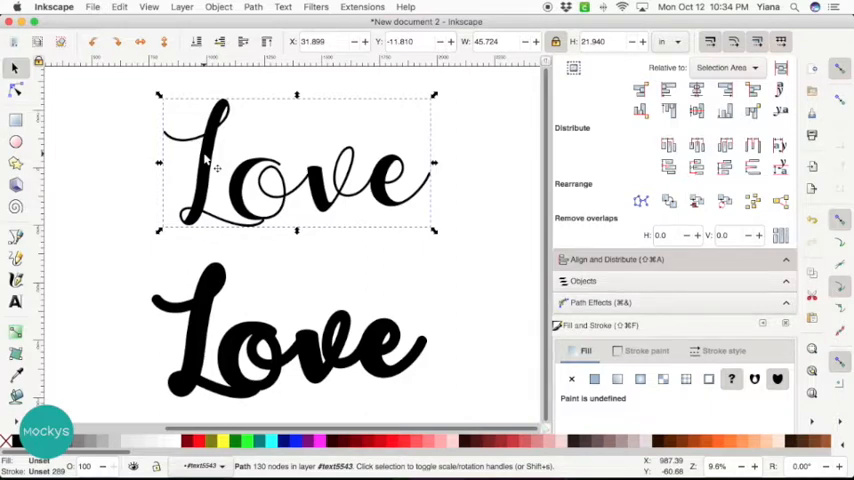
pyautogui.moveTo(237, 290)
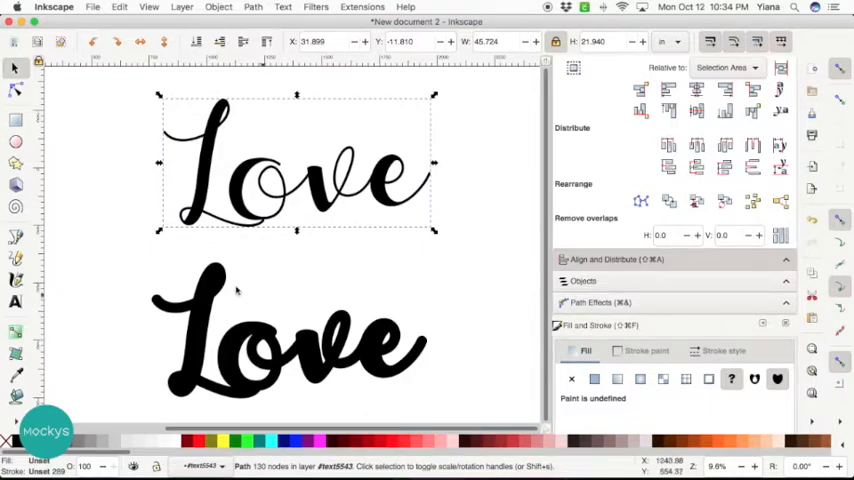
pyautogui.moveTo(267, 347)
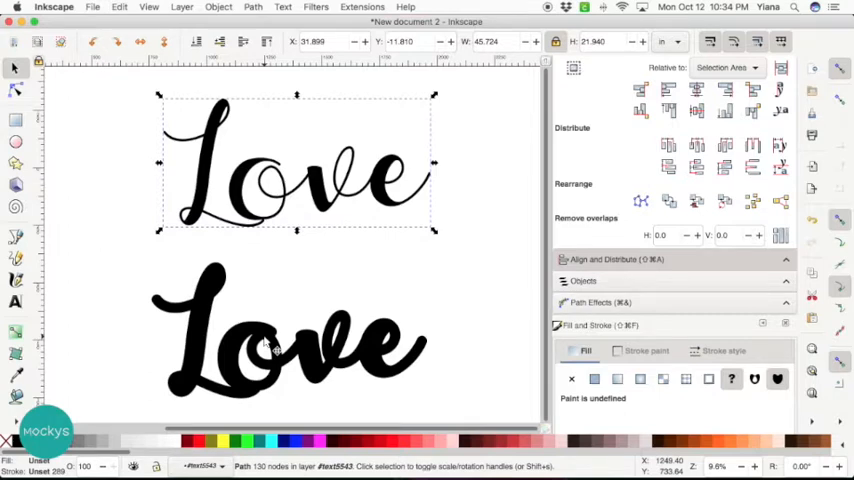
pyautogui.moveTo(120, 198)
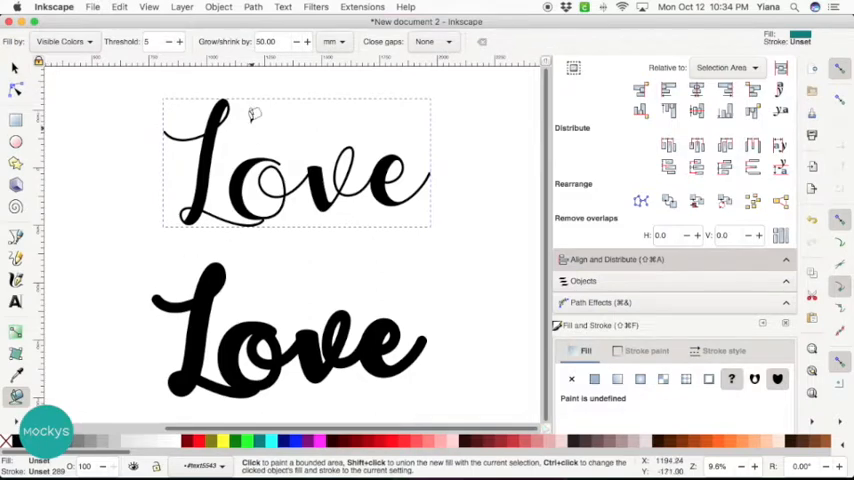
pyautogui.moveTo(225, 90)
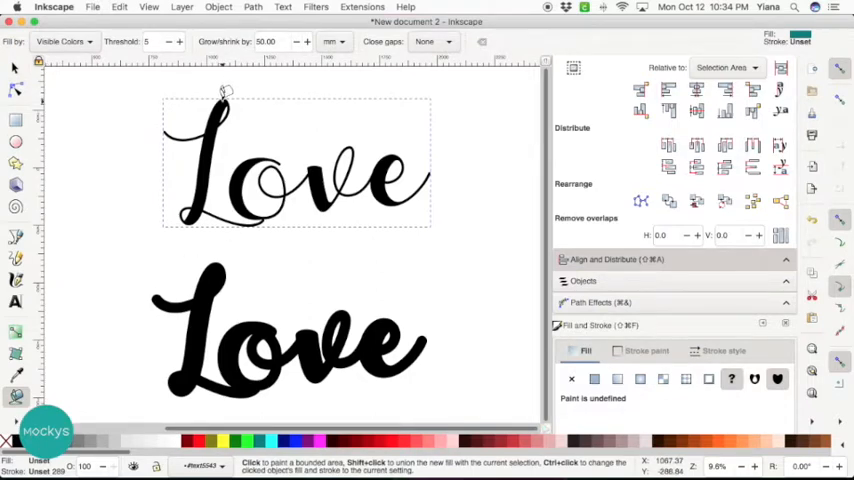
pyautogui.moveTo(219, 100)
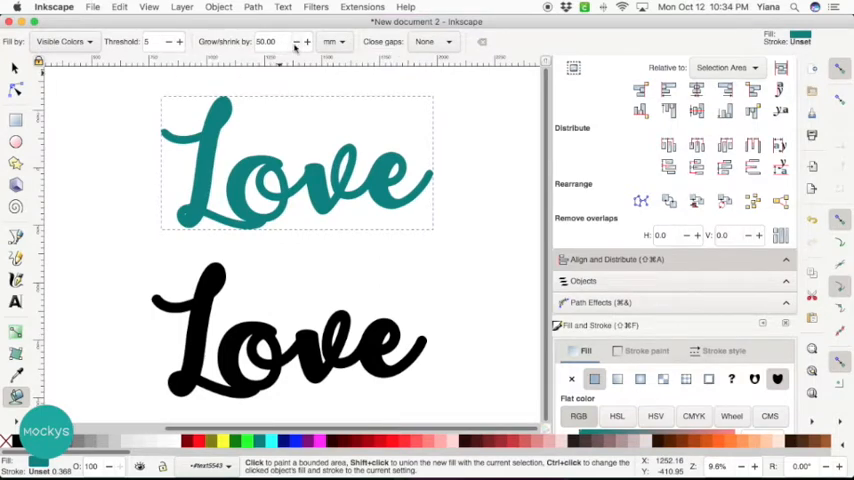
pyautogui.click(306, 45)
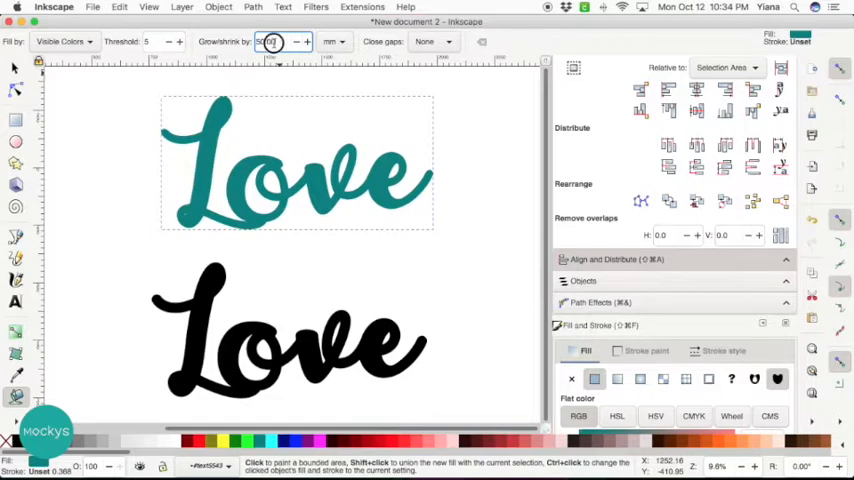
pyautogui.tripleClick(265, 41)
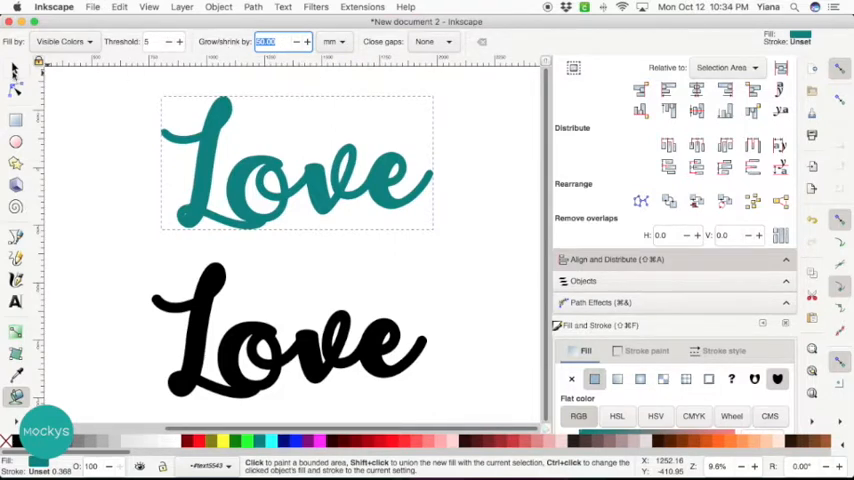
# Remove the teal fill and select the grow amount value to set it to 50.
pyautogui.click(15, 68)
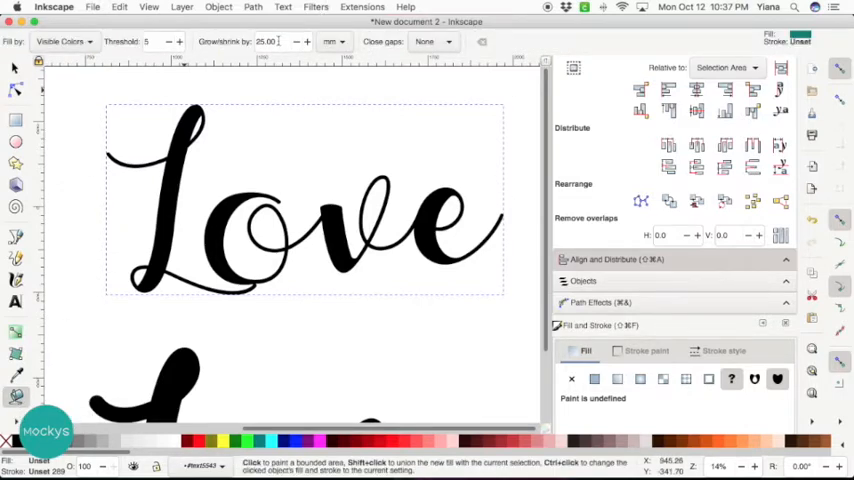
pyautogui.tripleClick(265, 41)
pyautogui.write('50')
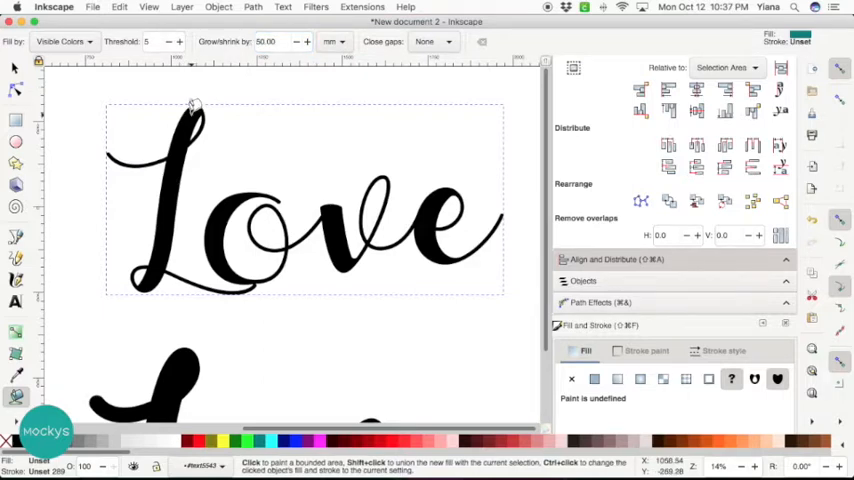
pyautogui.moveTo(180, 133)
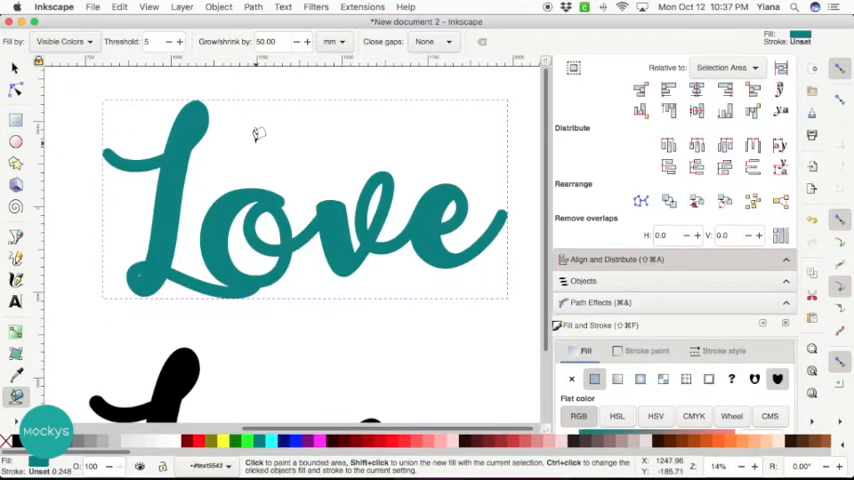
pyautogui.moveTo(337, 182)
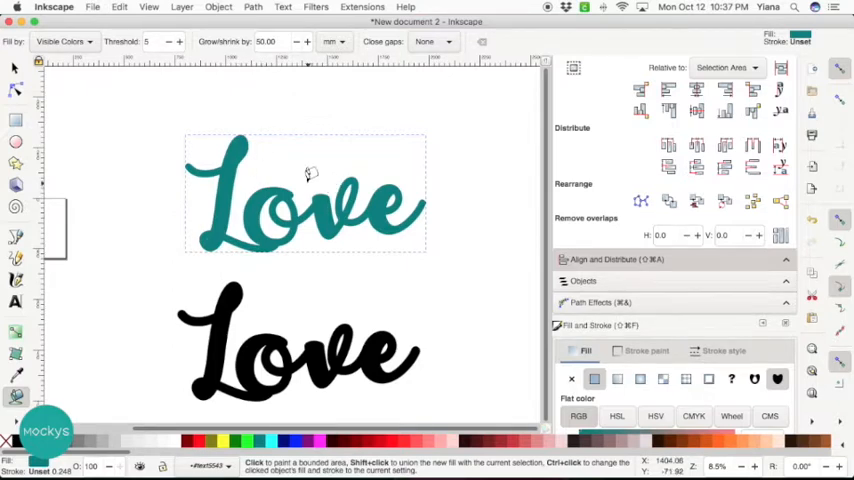
pyautogui.moveTo(280, 363)
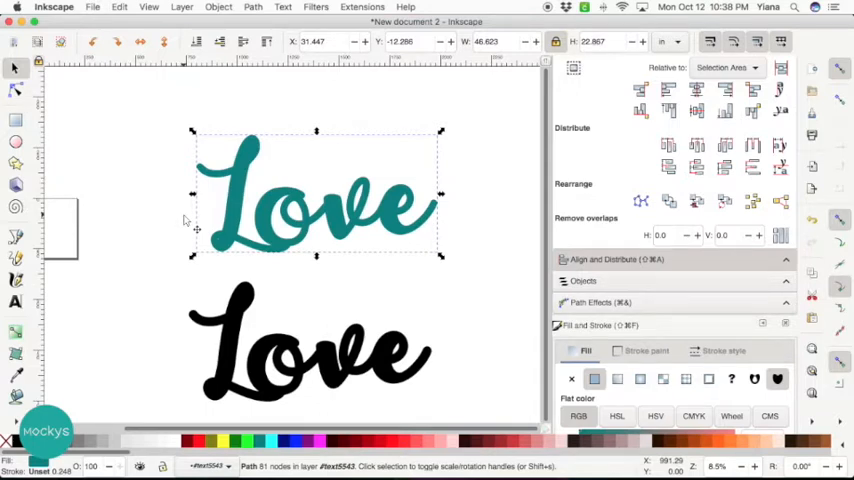
pyautogui.moveTo(247, 180)
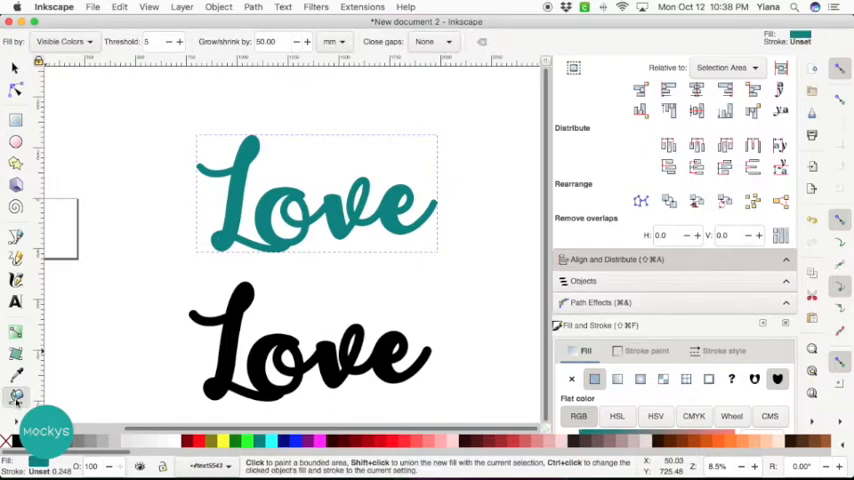
pyautogui.moveTo(375, 118)
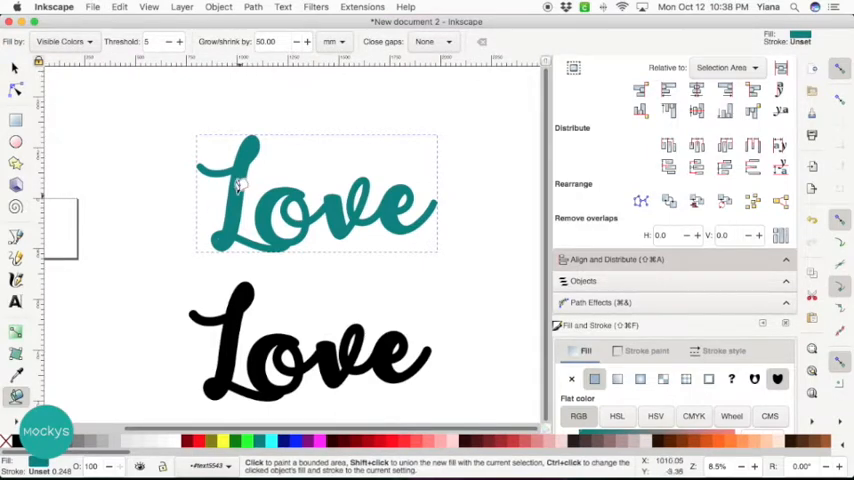
# Fill a blue thickened outline around the teal Love, then deselect everything.
pyautogui.click(240, 185)
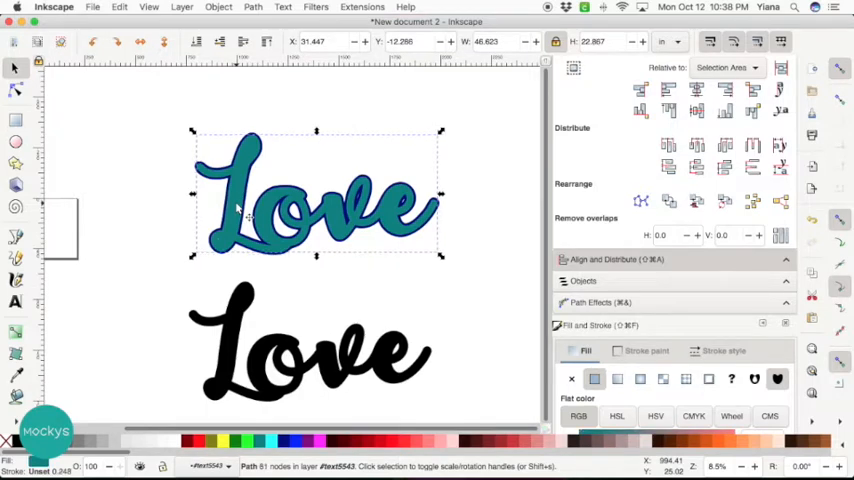
pyautogui.moveTo(243, 207)
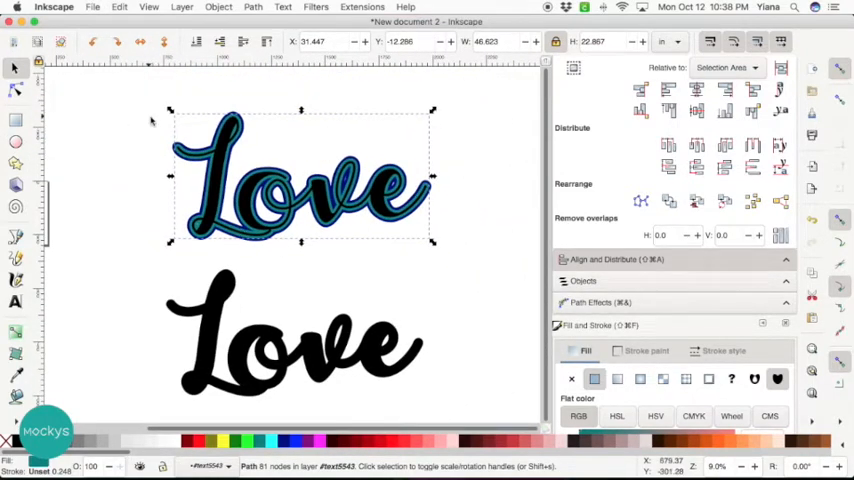
pyautogui.moveTo(205, 138)
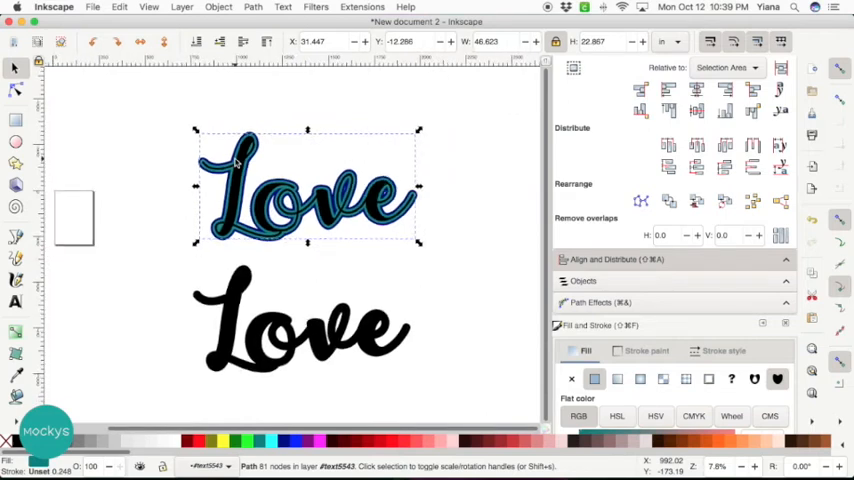
pyautogui.click(478, 261)
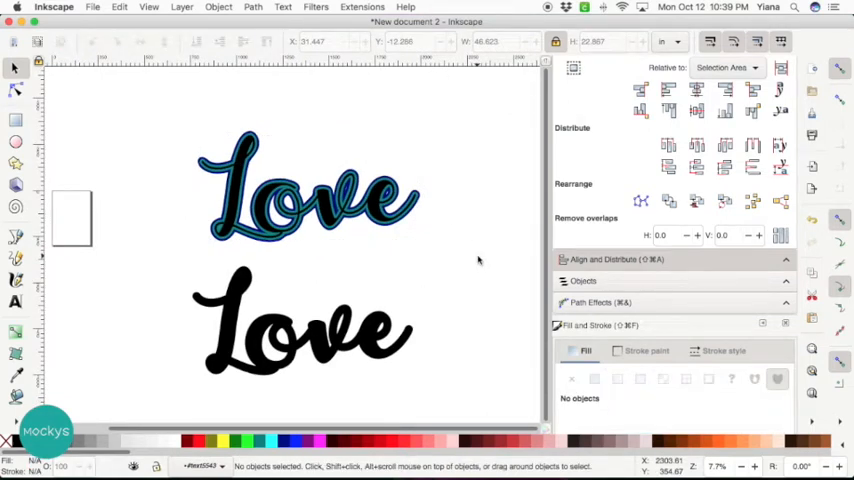
pyautogui.moveTo(360, 350)
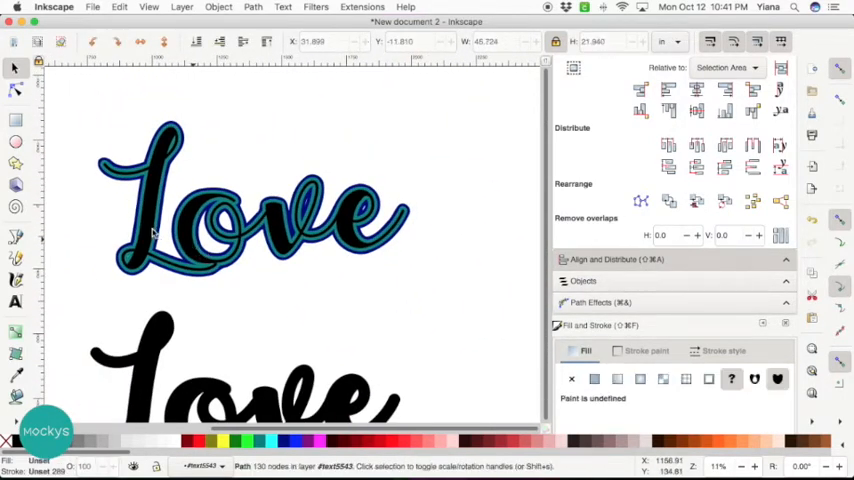
# Drag the blue Love layer aside and Break Apart its path into solid blue shapes.
pyautogui.moveTo(250, 200); pyautogui.dragTo(480, 210)
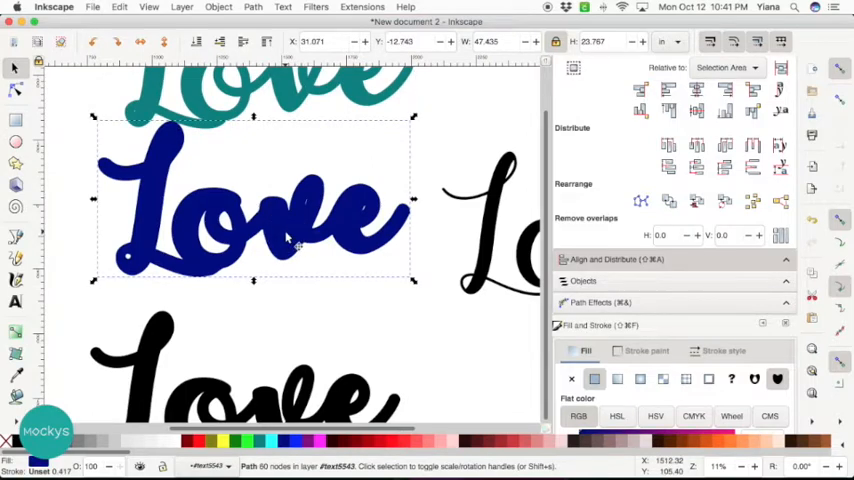
pyautogui.click(252, 7)
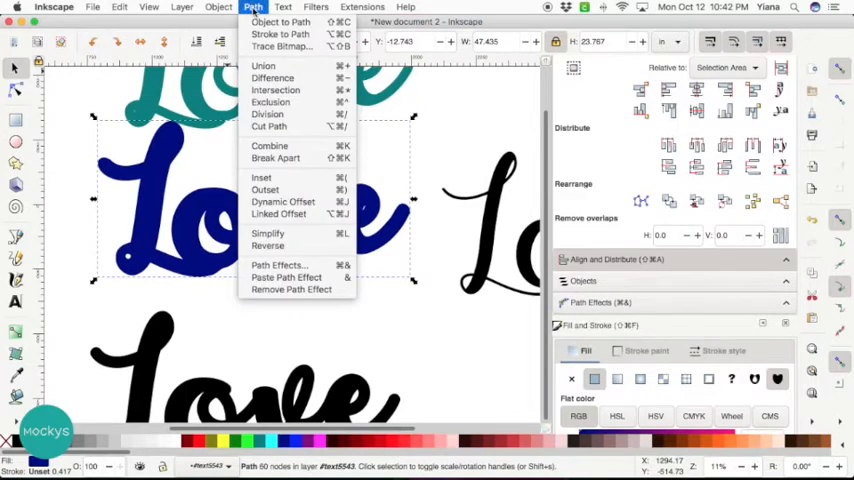
pyautogui.moveTo(276, 158)
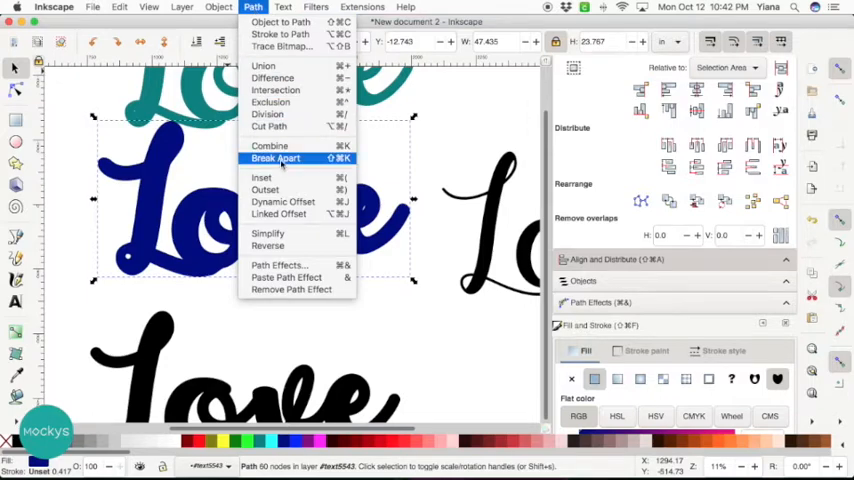
pyautogui.click(275, 158)
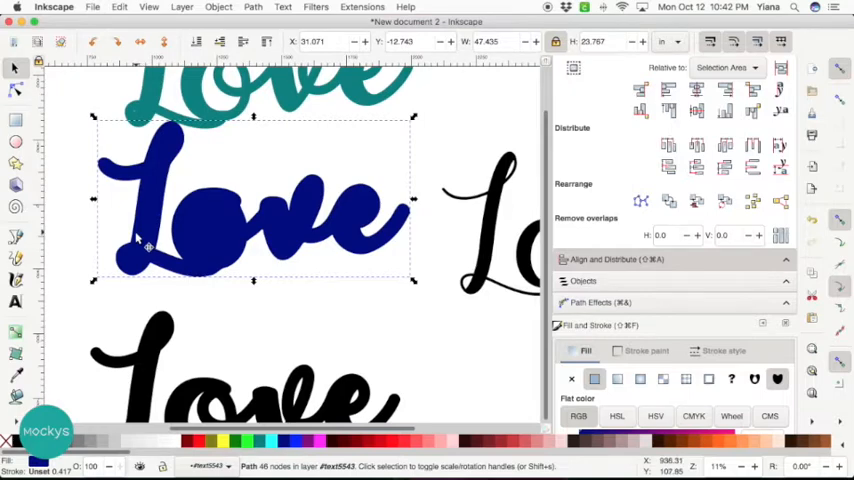
pyautogui.moveTo(345, 225)
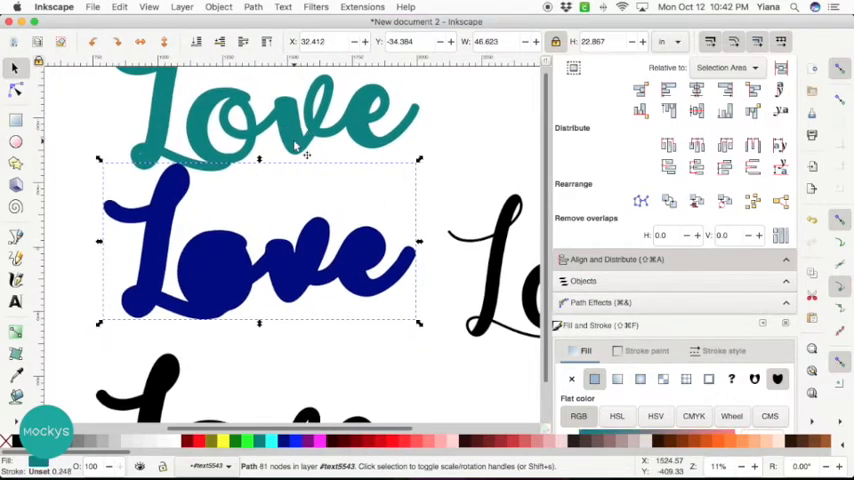
# Place the teal Love over the solid blue Love and select the stacked teal layer.
pyautogui.moveTo(260, 250); pyautogui.dragTo(243, 168)
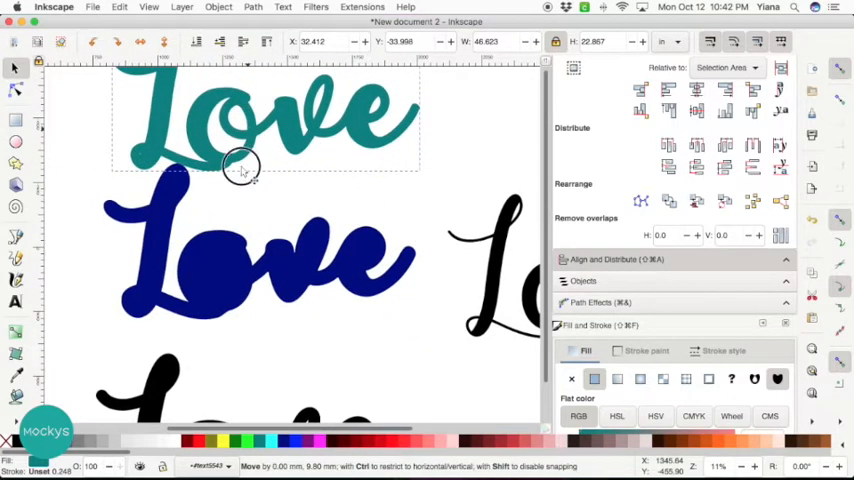
pyautogui.moveTo(245, 168); pyautogui.dragTo(245, 275)
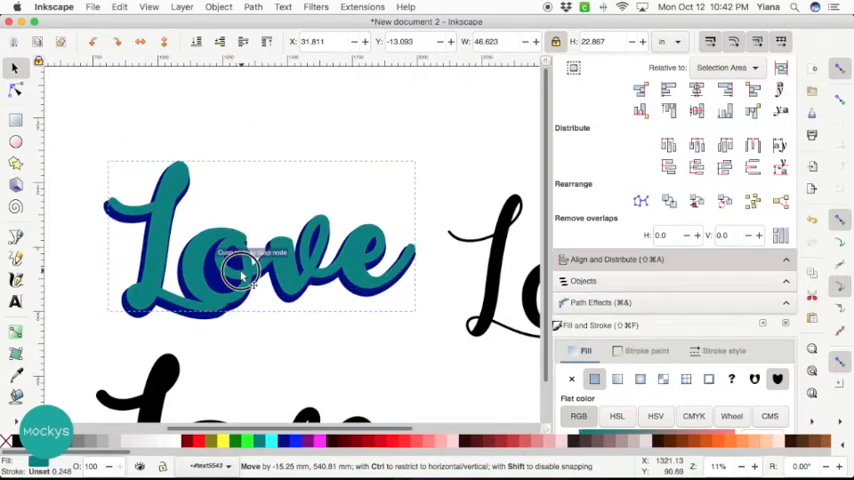
pyautogui.click(240, 275)
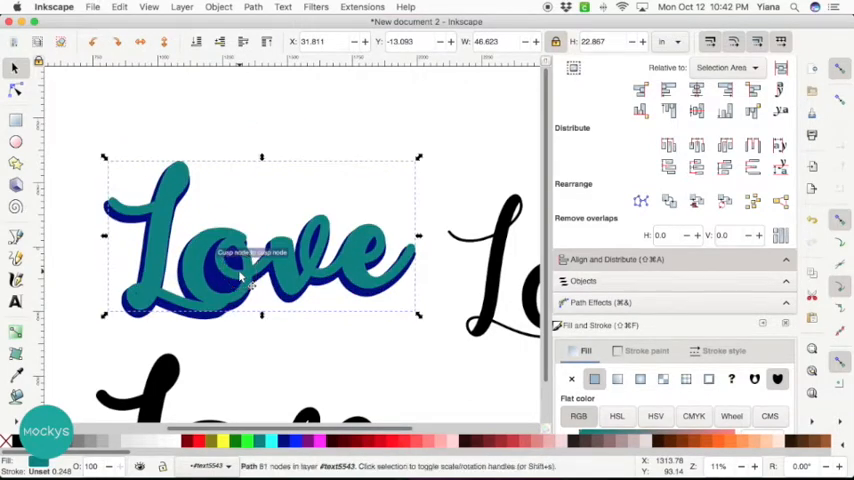
pyautogui.scroll(3)
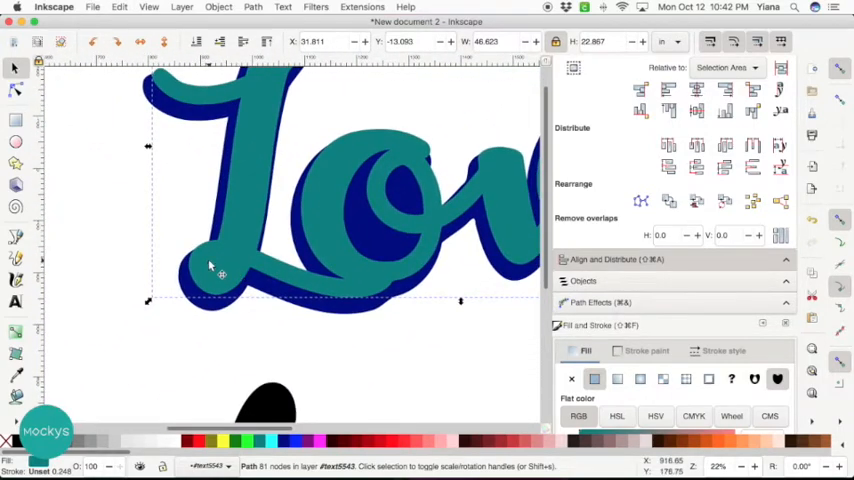
pyautogui.scroll(3)
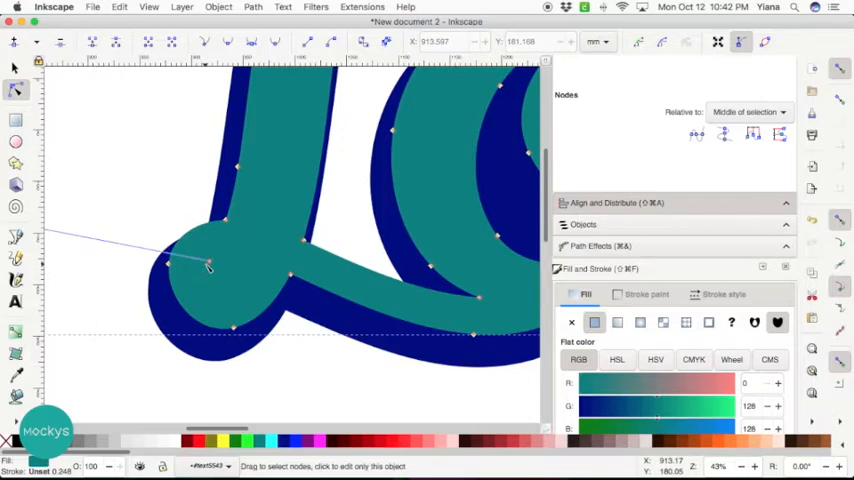
pyautogui.moveTo(209, 264)
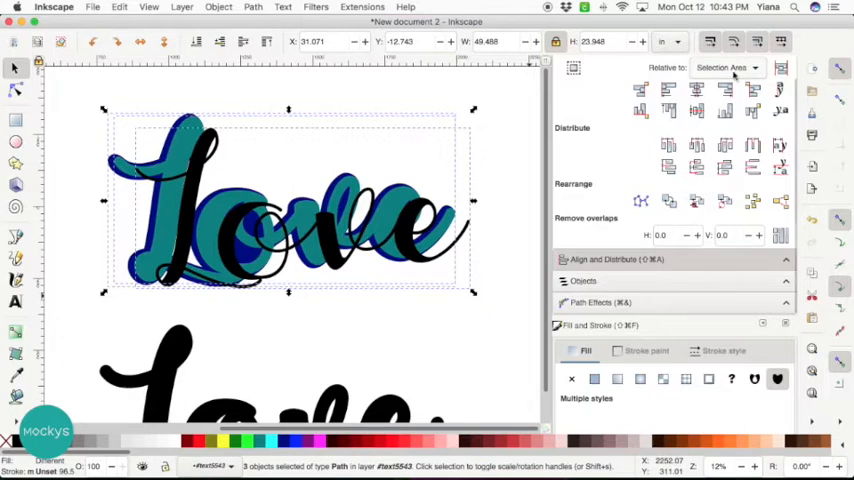
pyautogui.moveTo(697, 90)
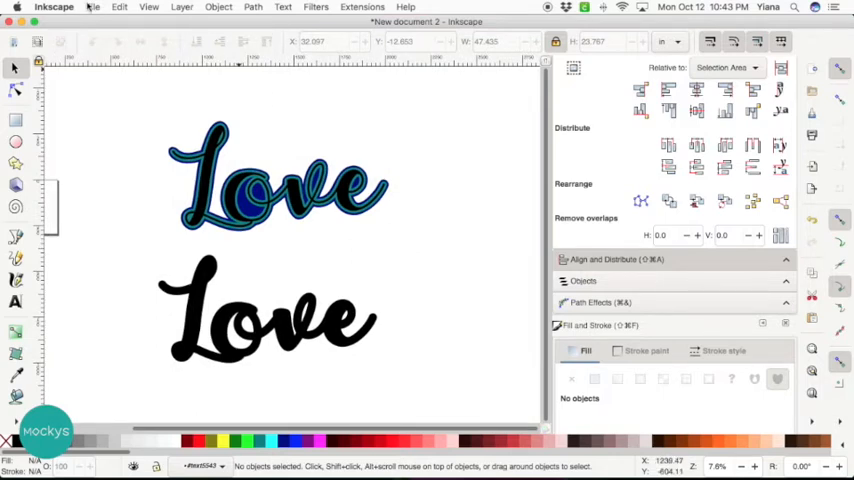
# Save the layered design to the Desktop as love.svg in Inkscape SVG format.
pyautogui.click(93, 7)
pyautogui.write('love.svg')
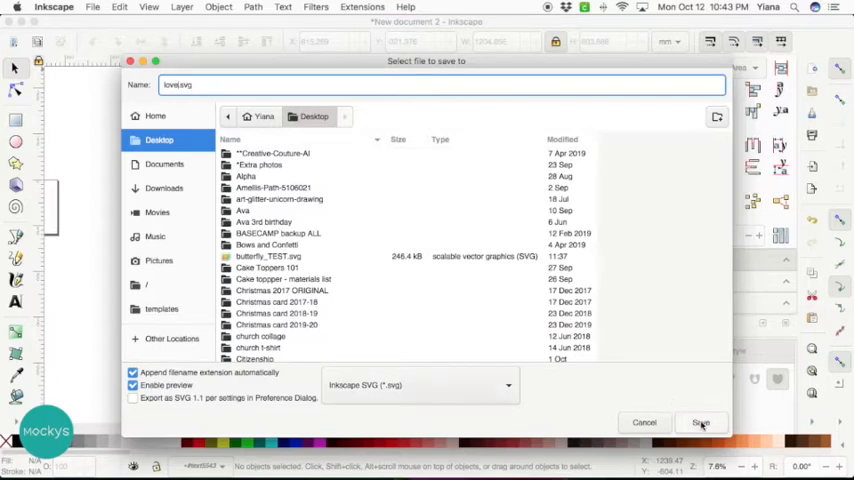
pyautogui.click(700, 422)
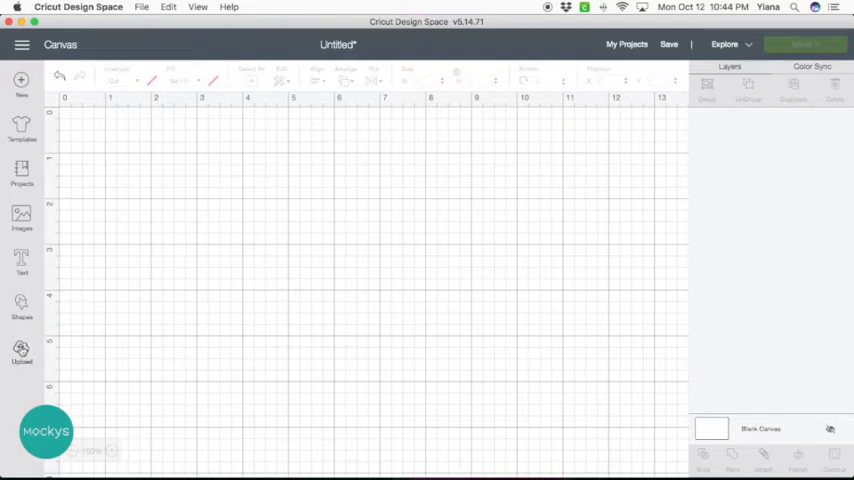
# Upload love.svg from the Desktop into Cricut Design Space and add it to the canvas.
pyautogui.click(21, 352)
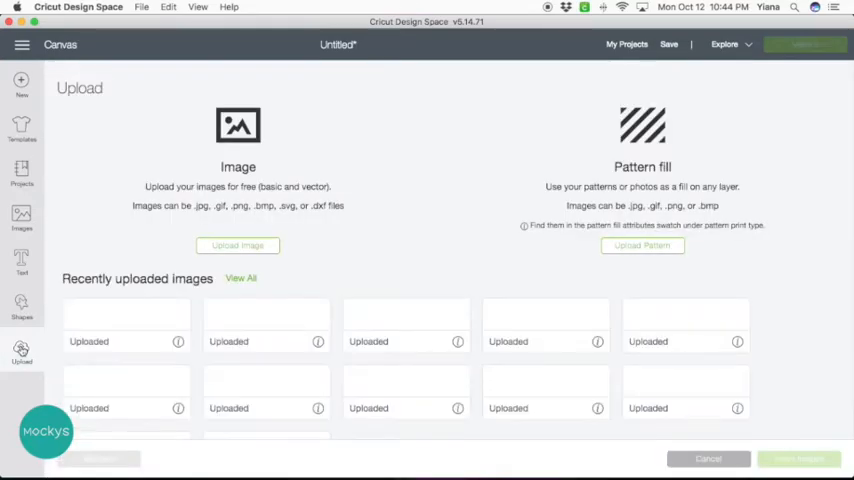
pyautogui.click(238, 245)
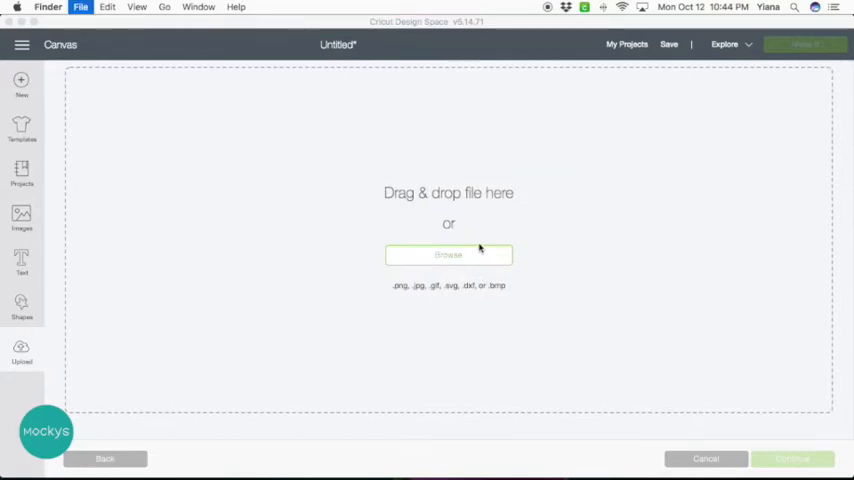
pyautogui.click(448, 254)
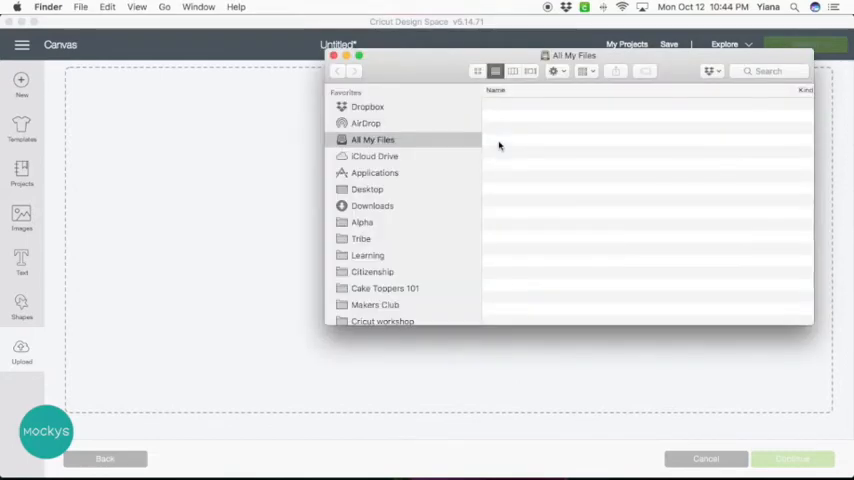
pyautogui.click(367, 189)
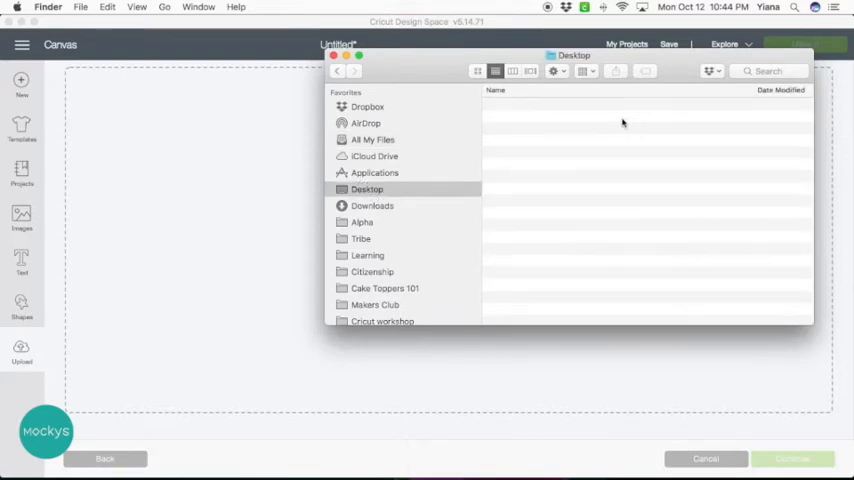
pyautogui.click(367, 189)
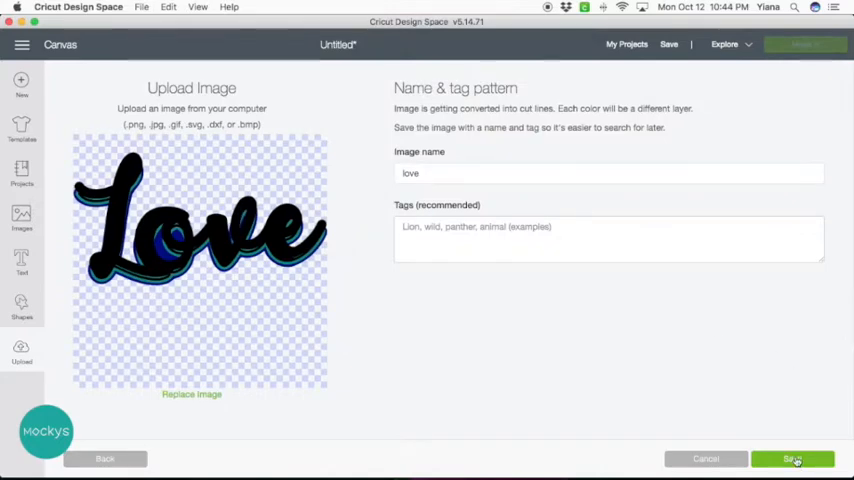
pyautogui.click(792, 459)
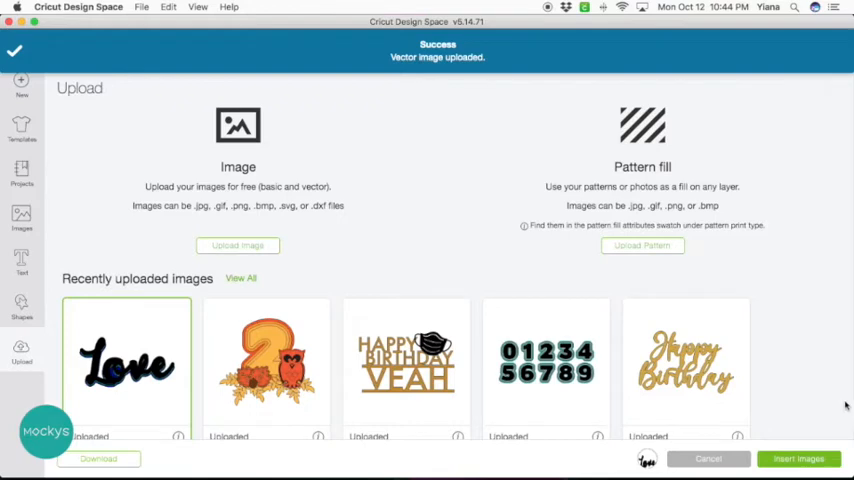
pyautogui.click(798, 458)
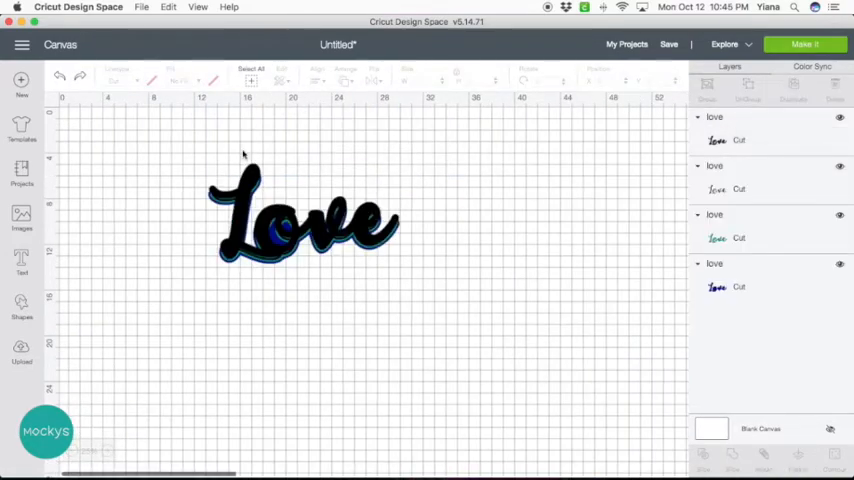
pyautogui.moveTo(263, 150)
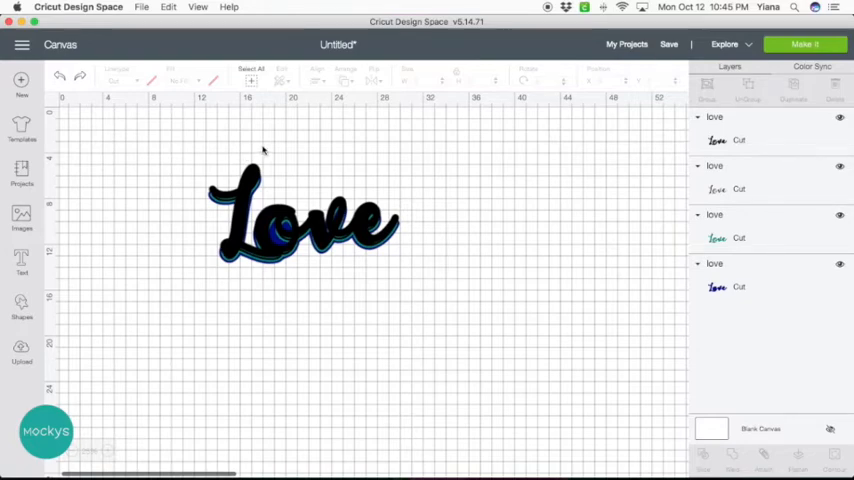
# Drag the black Love layer below the teal-and-blue stack and zoom out the canvas.
pyautogui.click(300, 210)
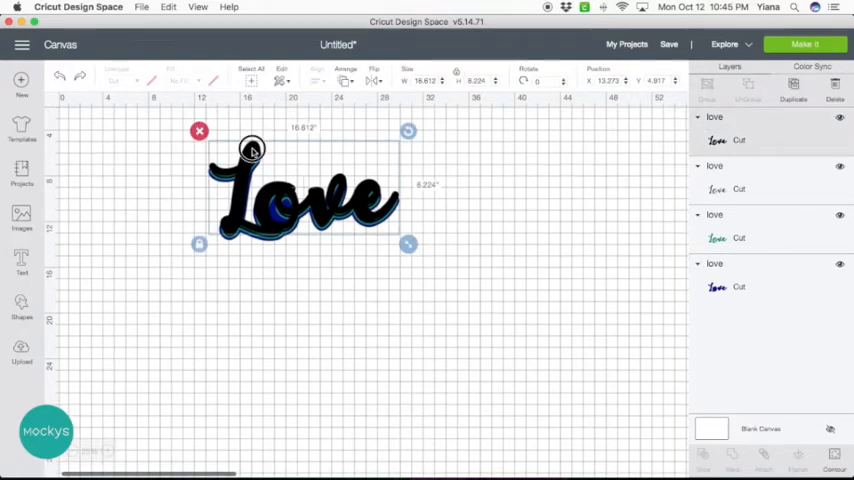
pyautogui.moveTo(307, 195); pyautogui.dragTo(295, 345)
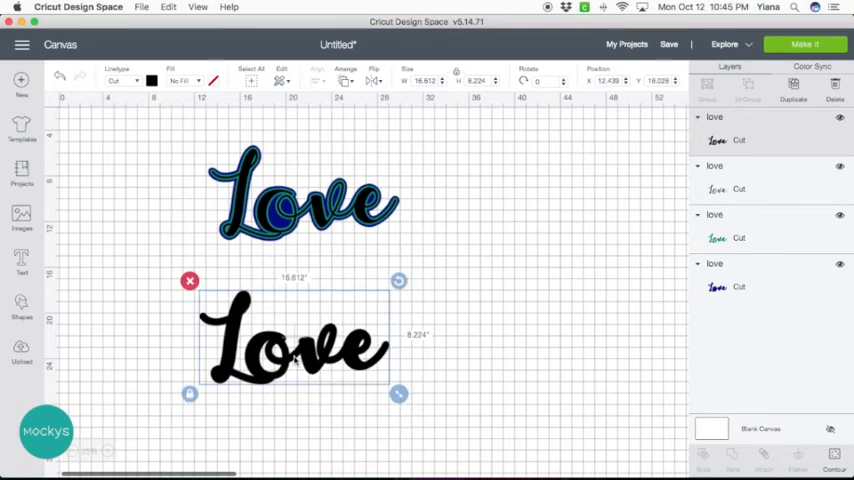
pyautogui.moveTo(251, 368)
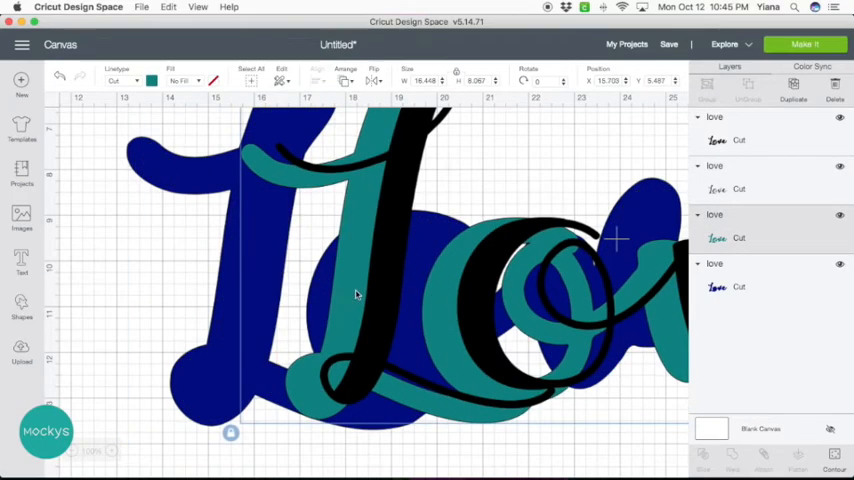
pyautogui.moveTo(110, 225)
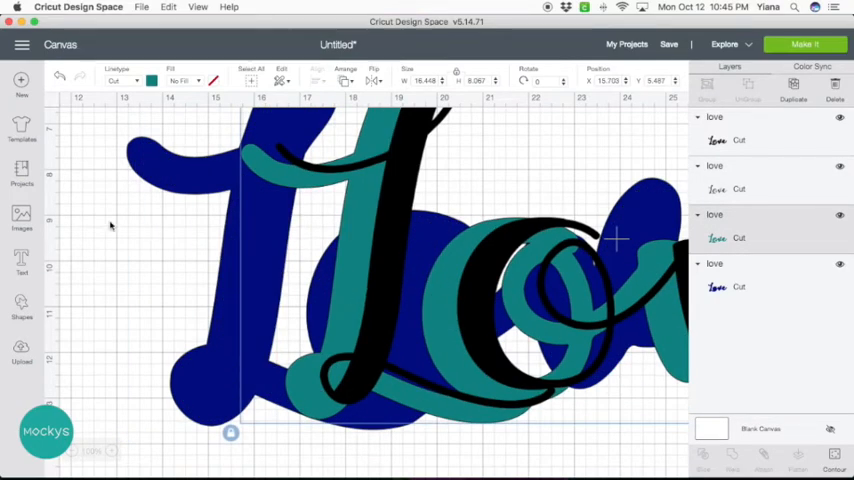
pyautogui.click(74, 451)
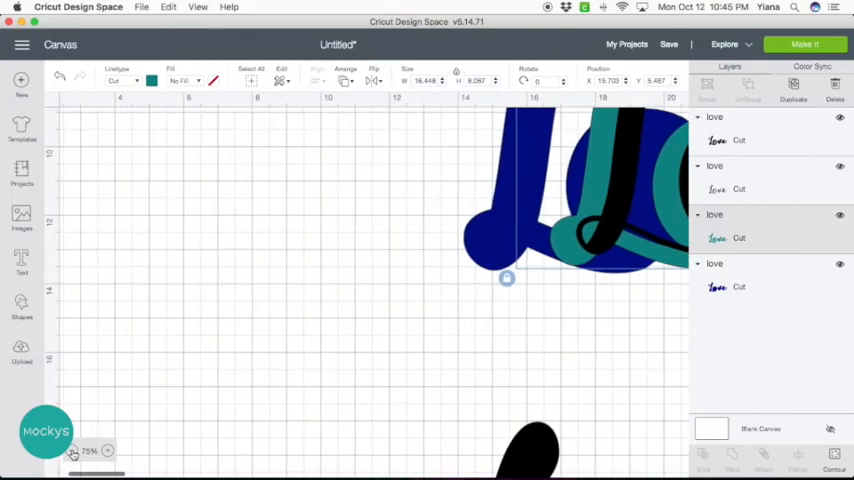